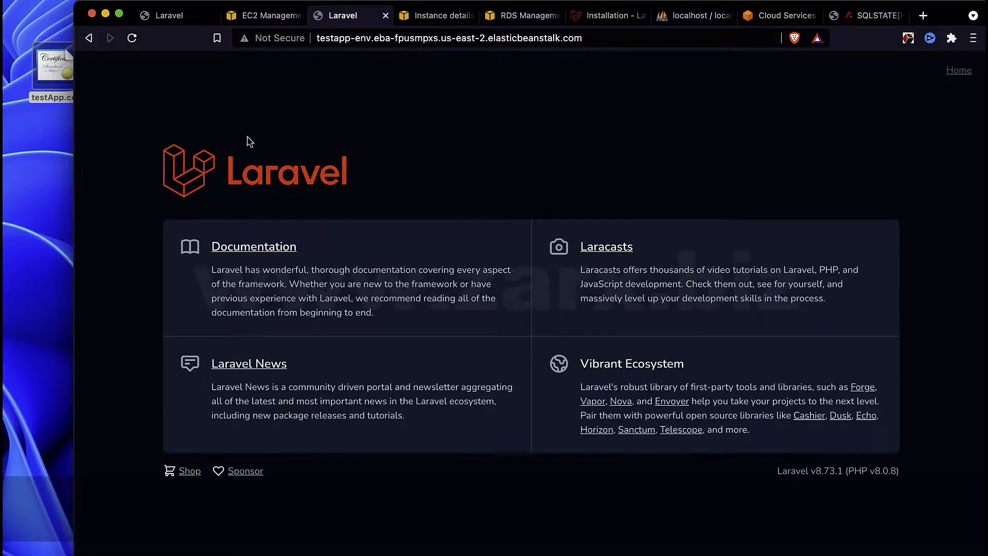
mouse_move(406, 60)
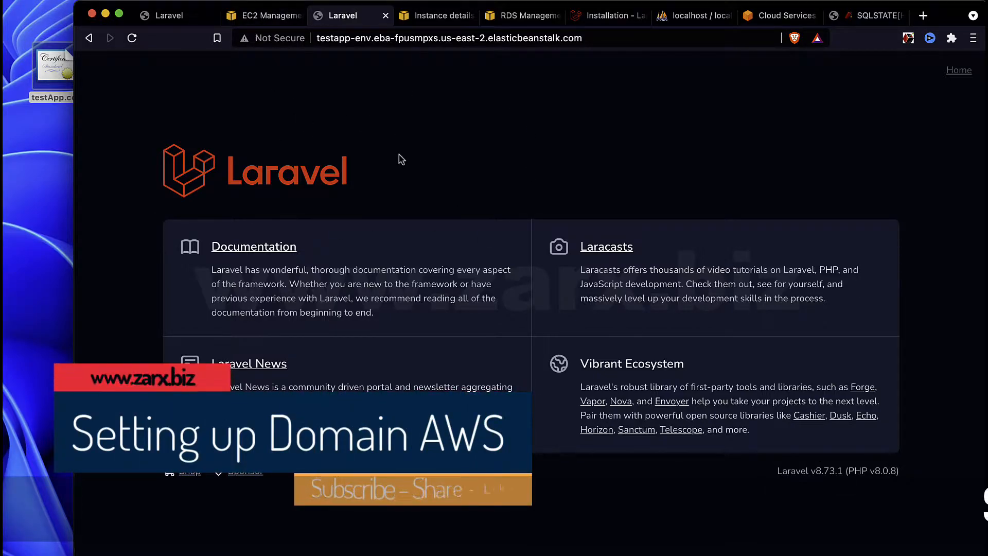
Reach the Testapp-env Elastic Beanstalk environment and view its live site.
left_click(521, 16)
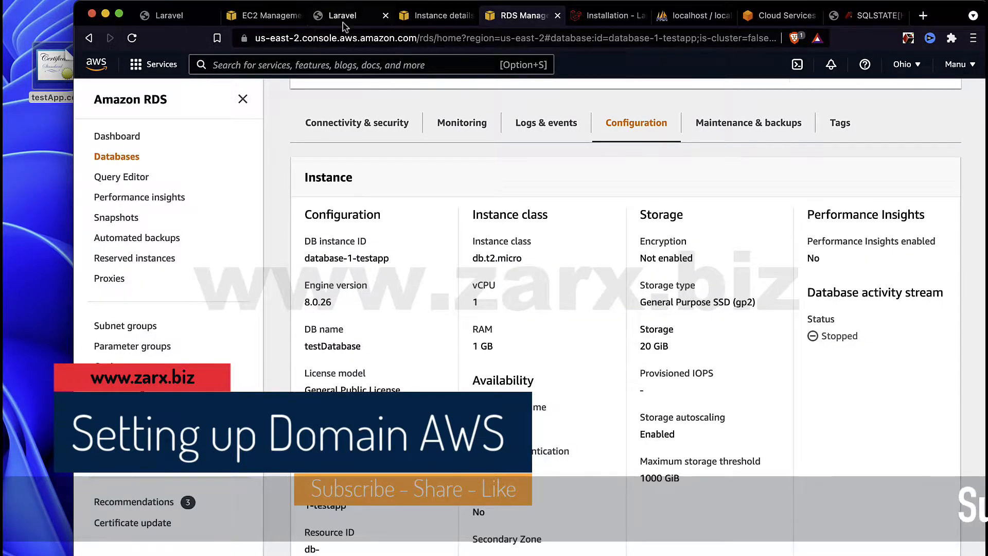
left_click(262, 16)
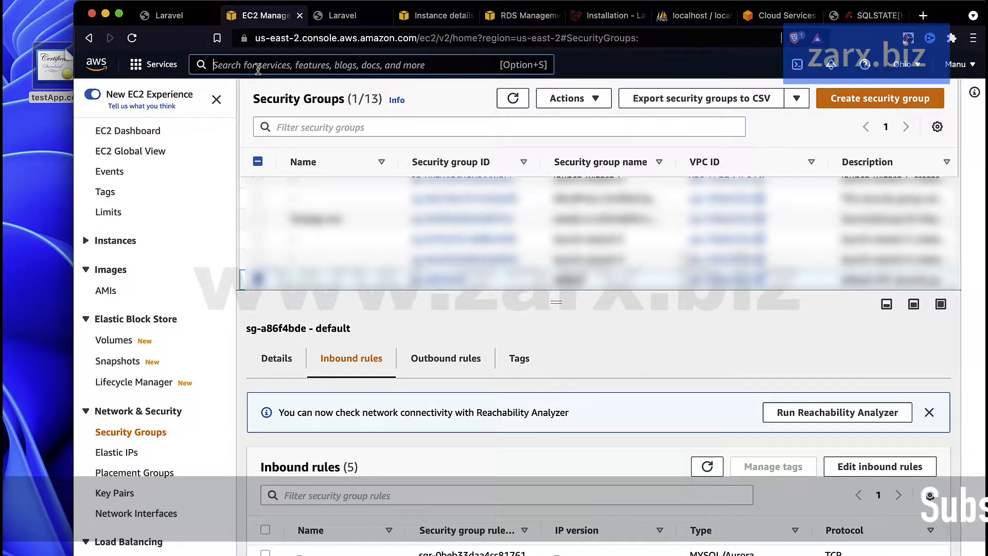
type("elastic")
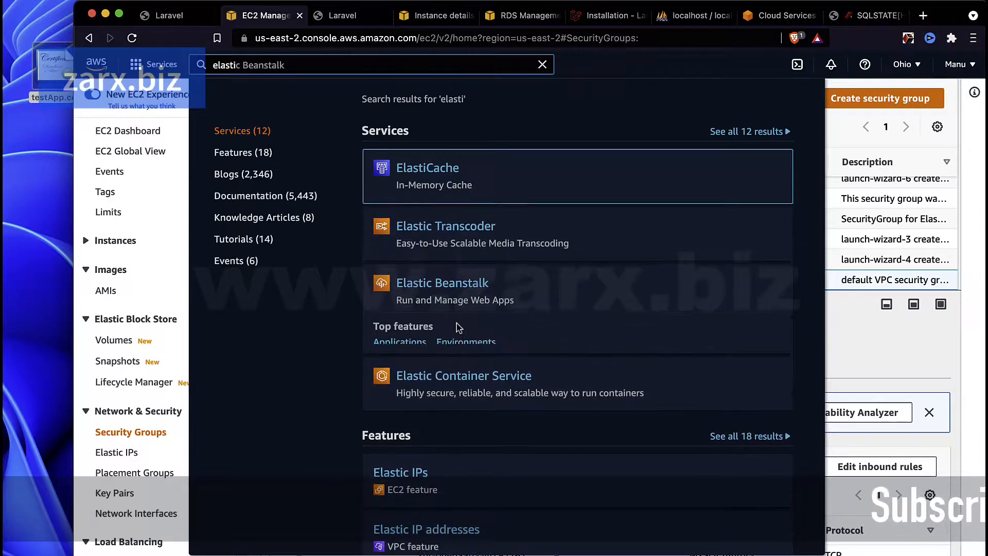
left_click(441, 282)
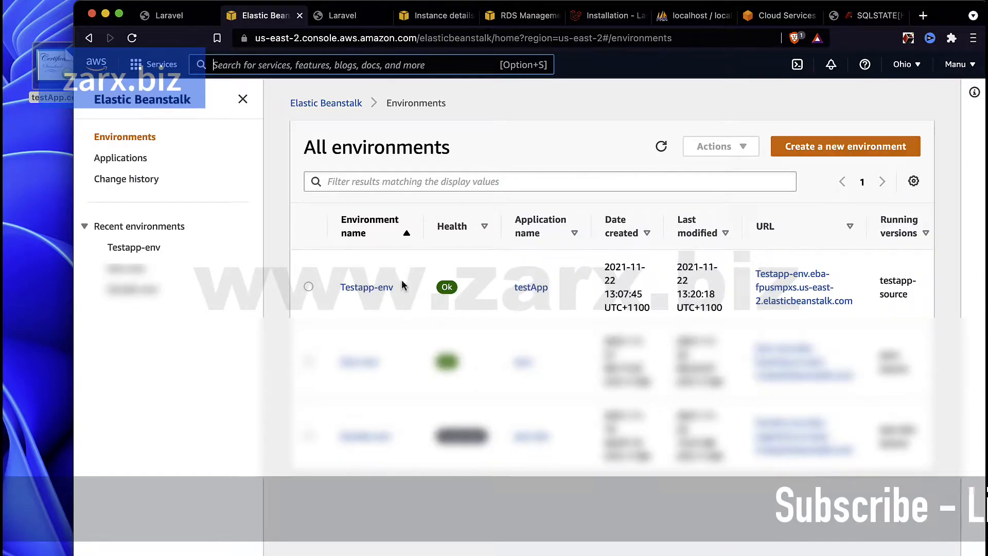
left_click(367, 287)
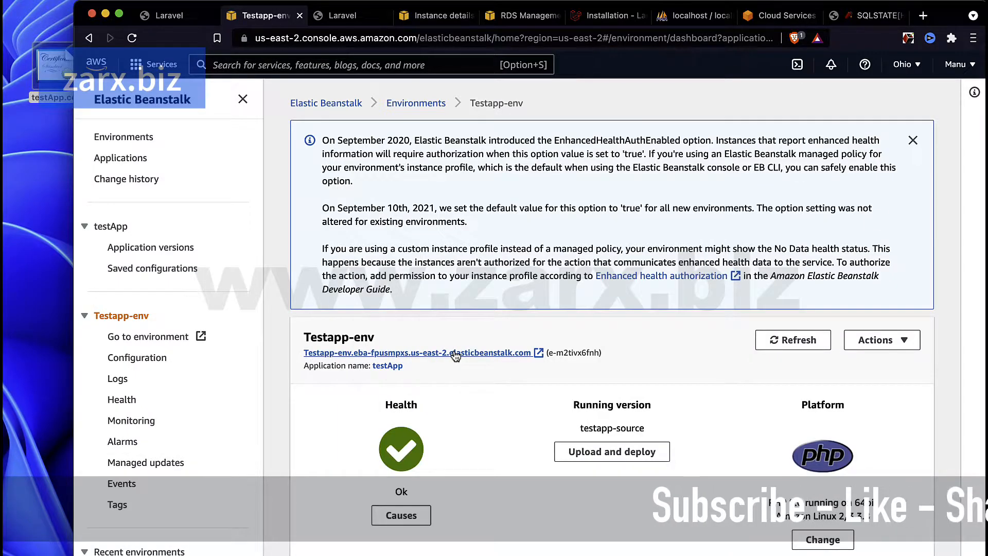
left_click(326, 15)
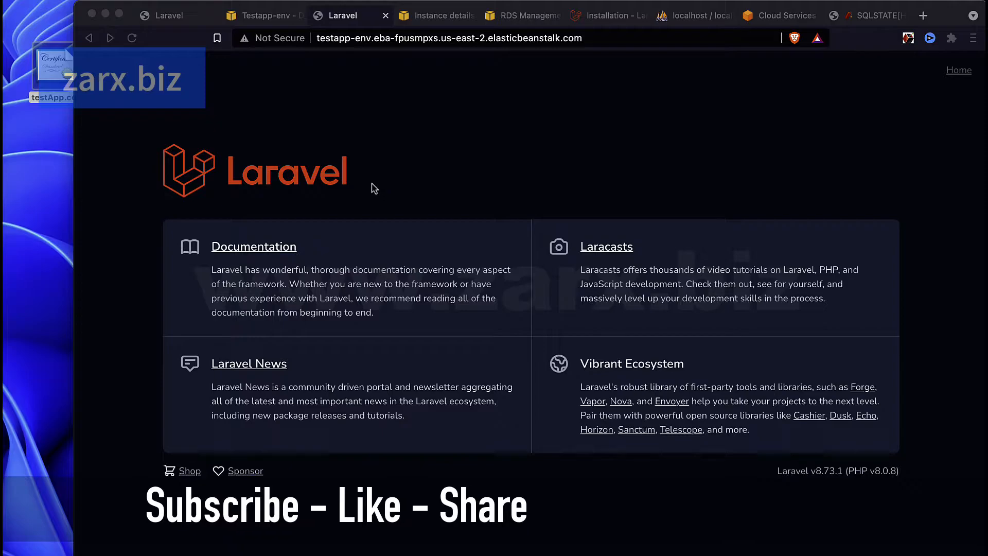
Find Route 53 via the services search and list its hosted zones.
left_click(265, 16)
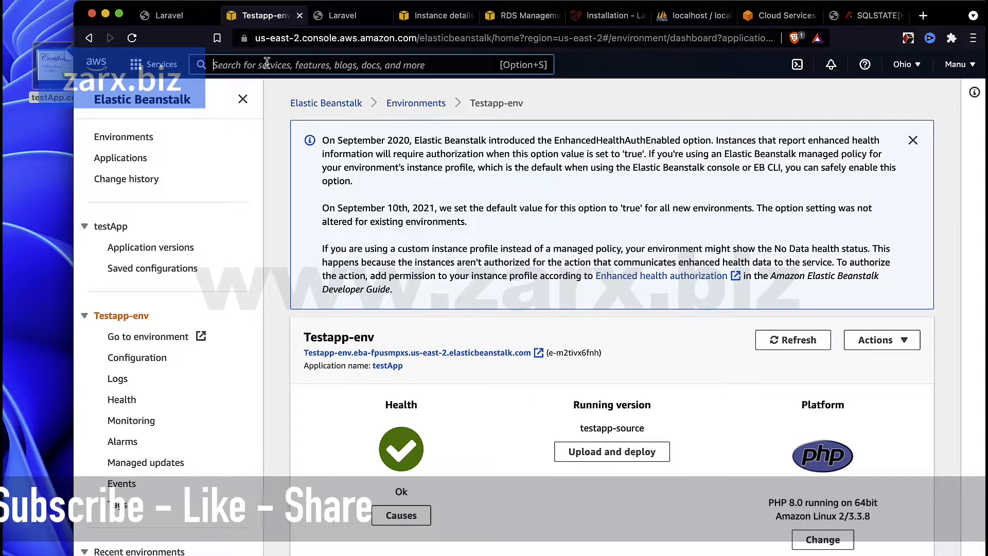
type("route 53")
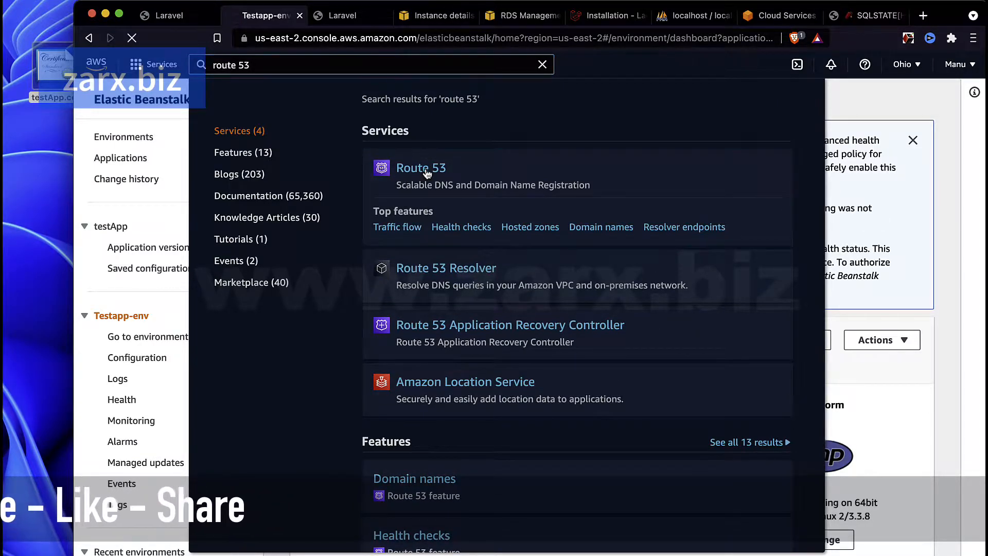
left_click(420, 167)
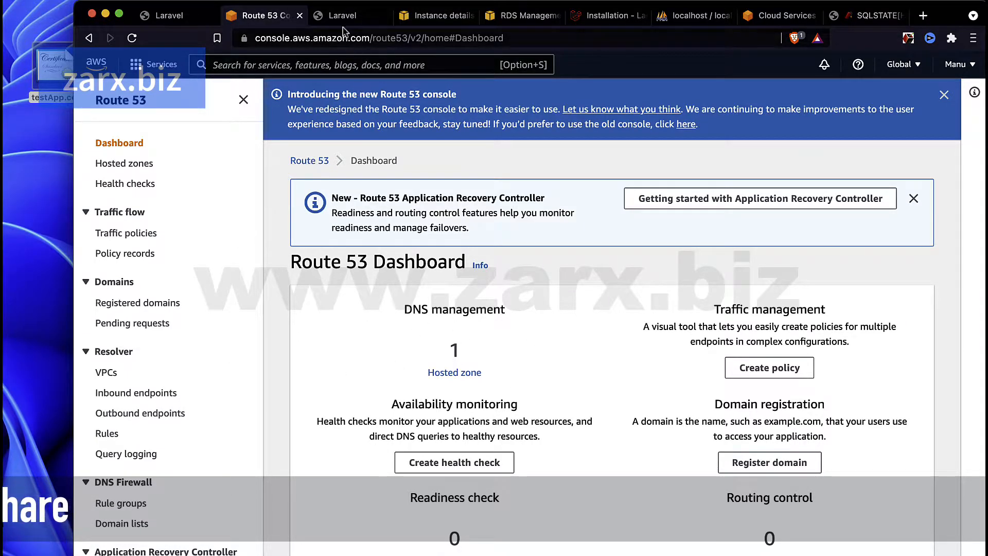
left_click(346, 16)
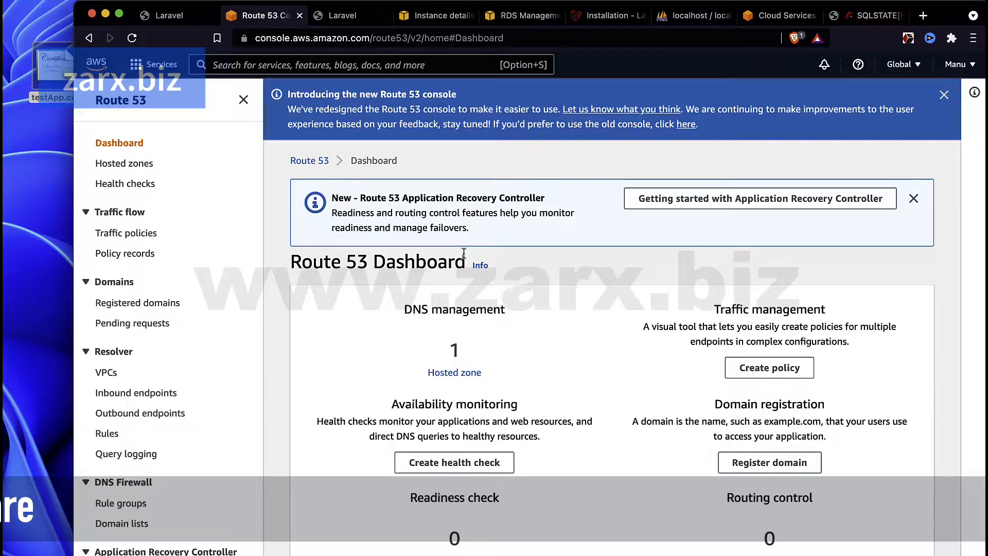
mouse_move(454, 373)
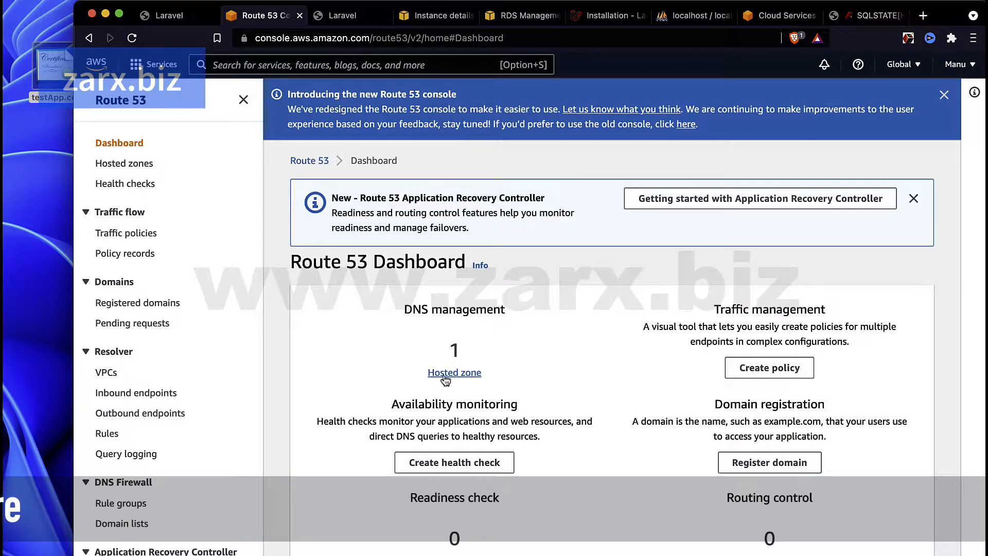
left_click(453, 373)
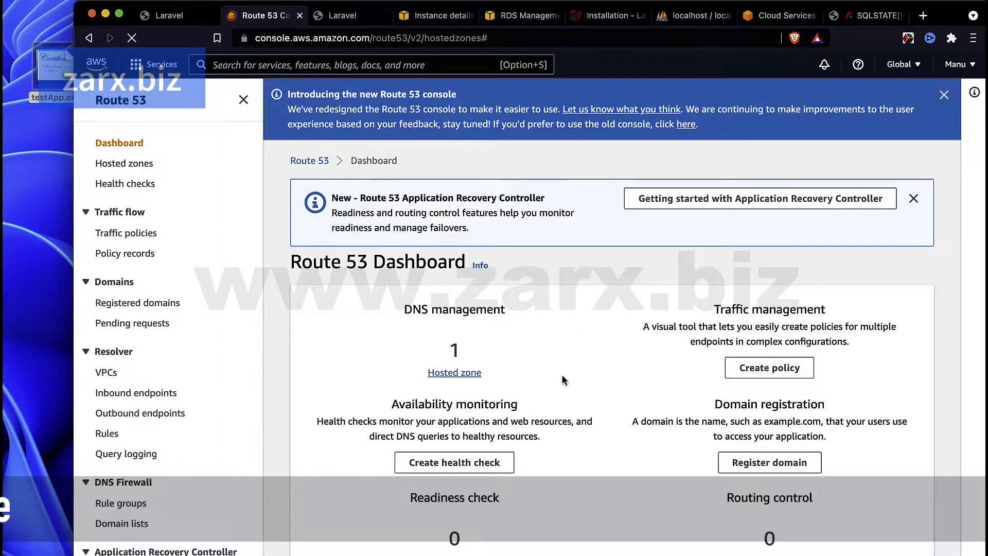
left_click(124, 164)
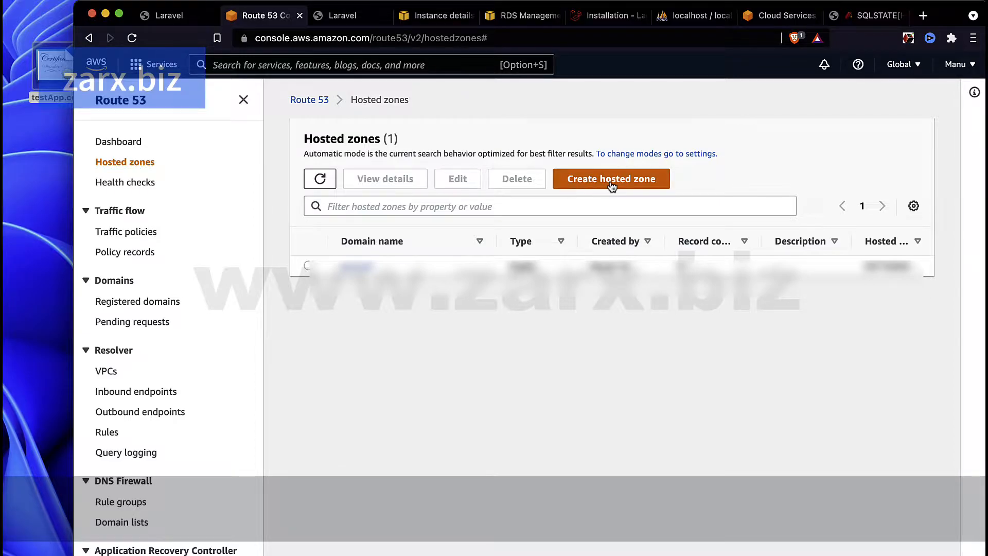
Create a public hosted zone named incsouth.com.
left_click(610, 178)
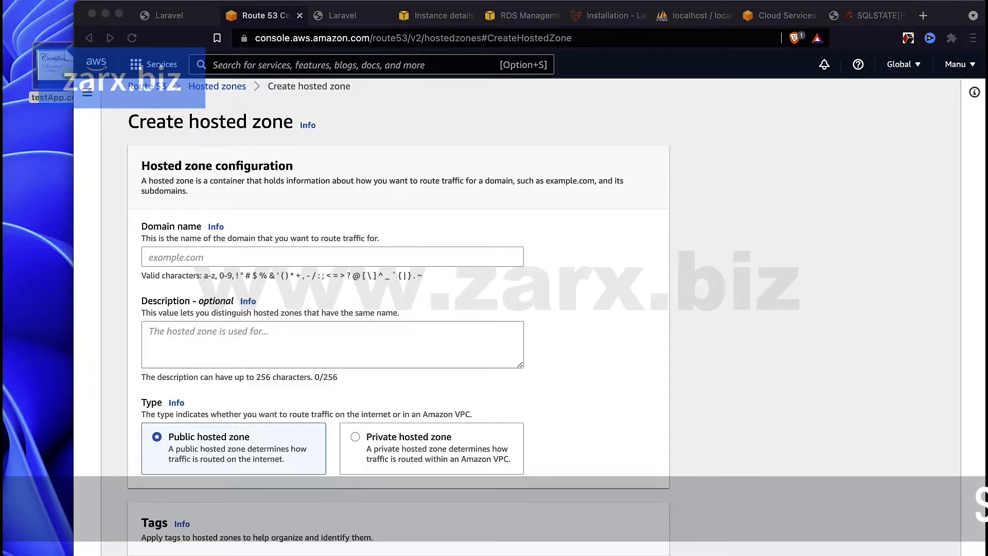
mouse_move(222, 263)
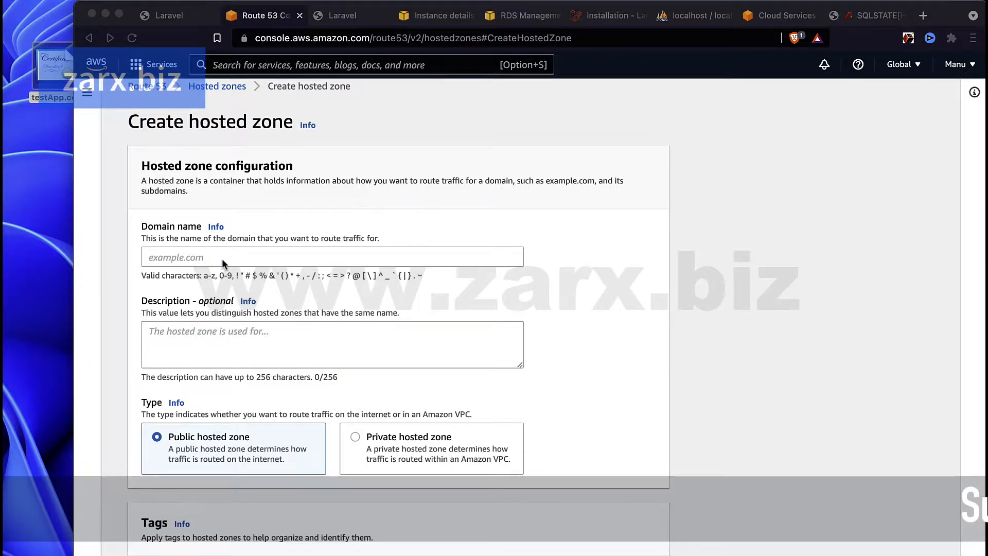
type("incsouth.com")
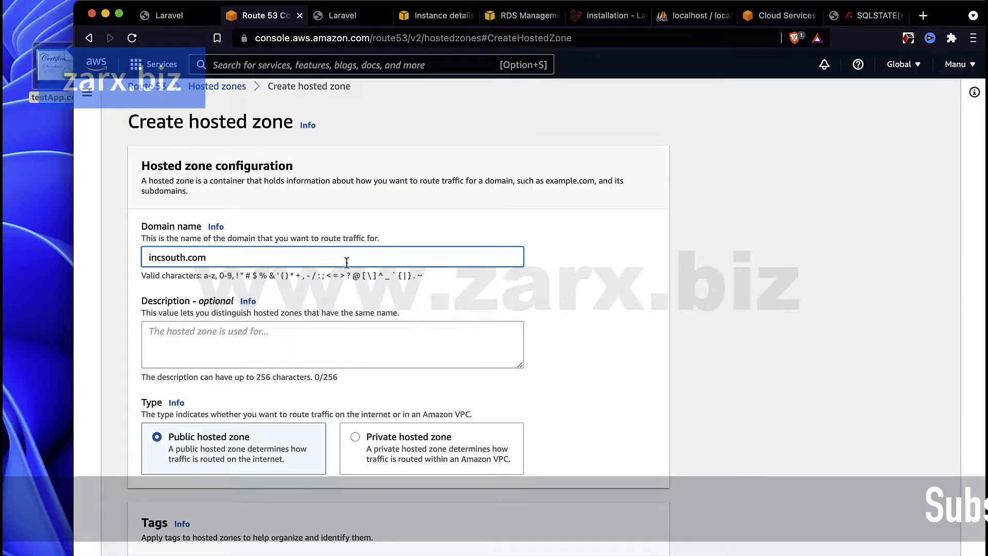
scroll("down", 3)
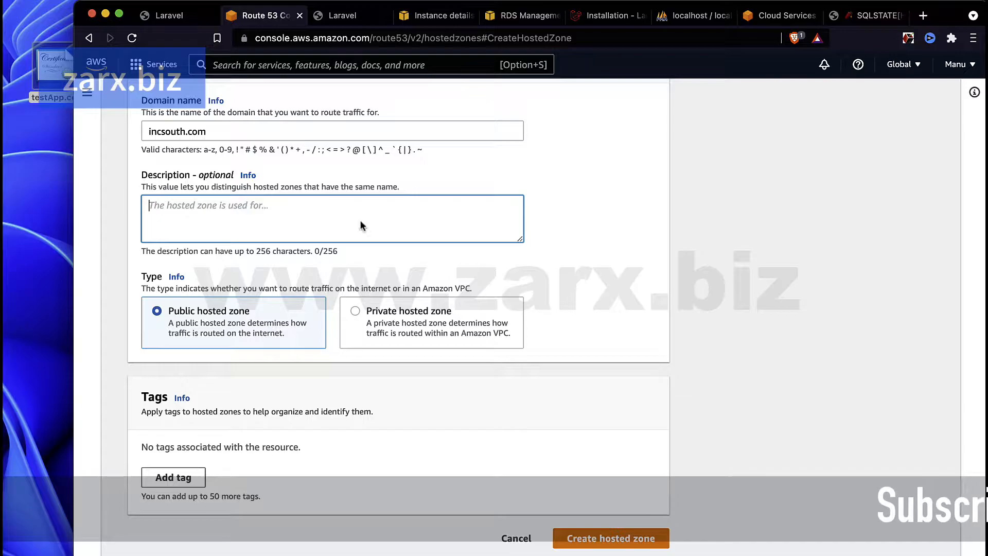
mouse_move(248, 316)
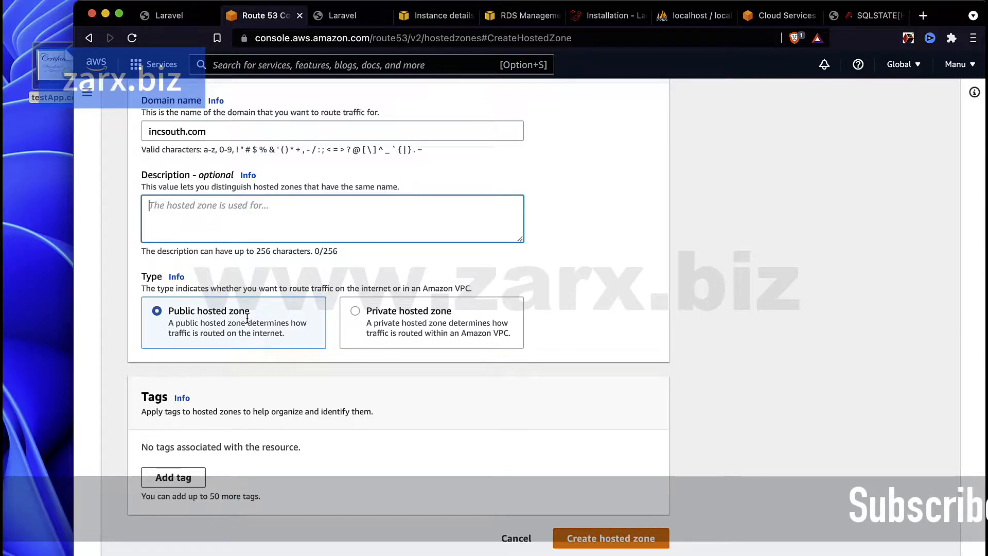
left_click(609, 538)
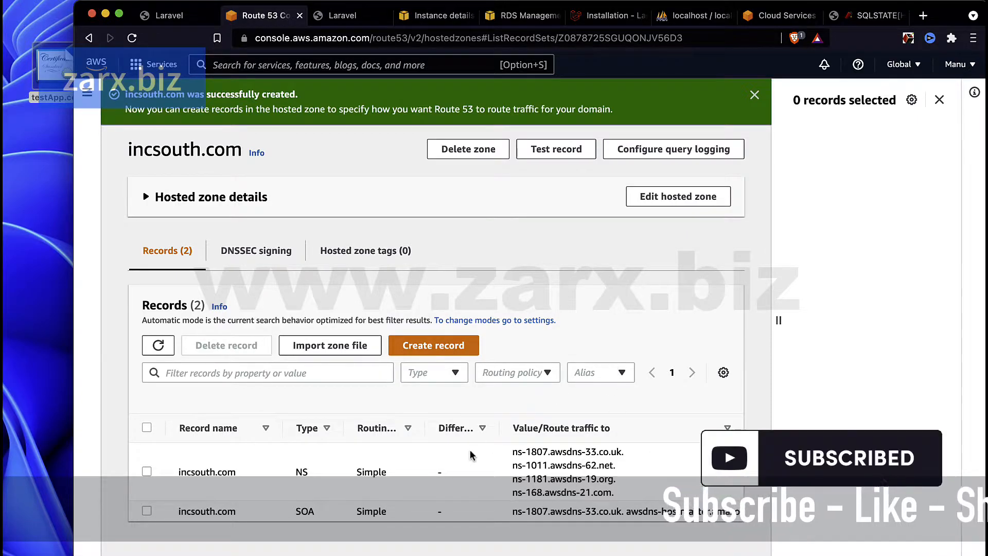
Expand the incsouth.com hosted zone details to see its four name servers.
double_click(566, 452)
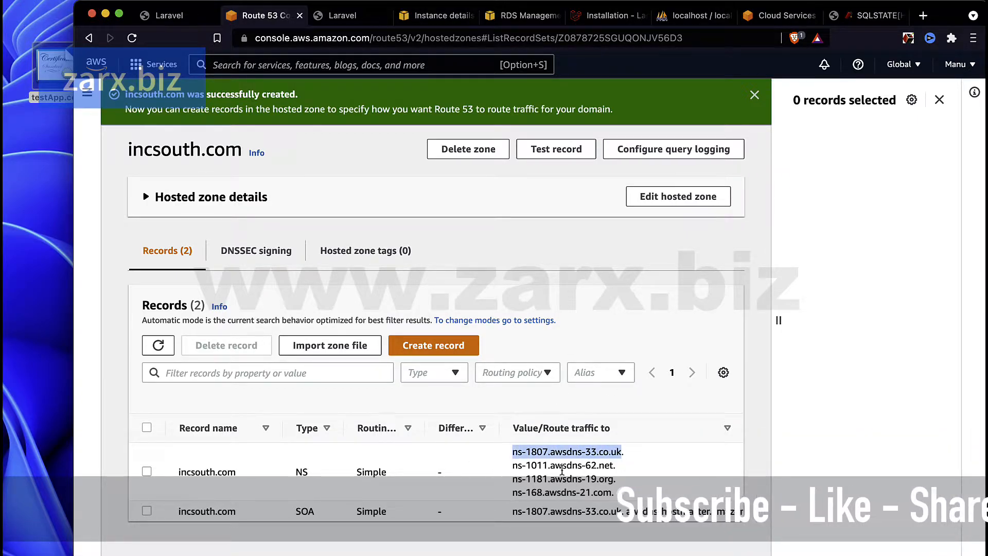
left_click(146, 197)
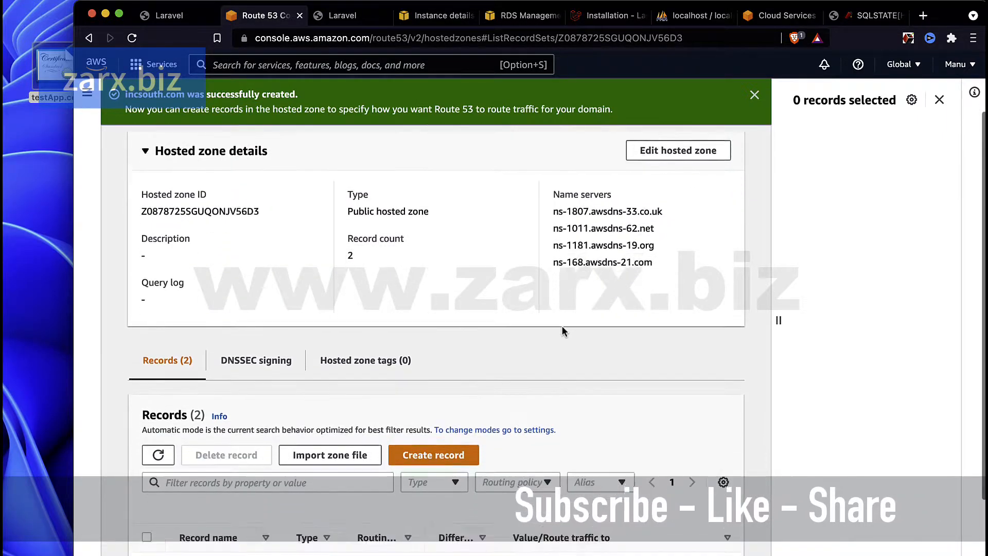
scroll("down", 3)
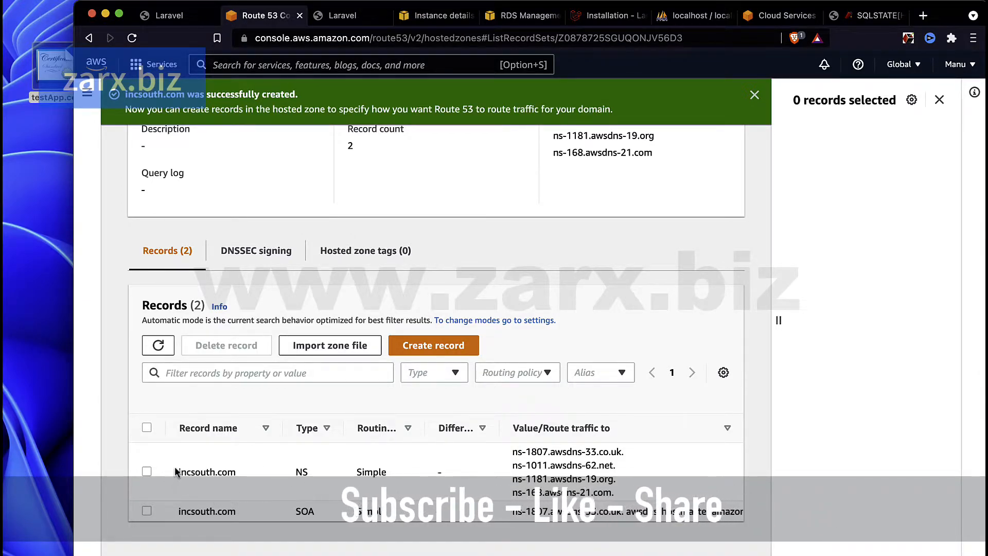
double_click(206, 471)
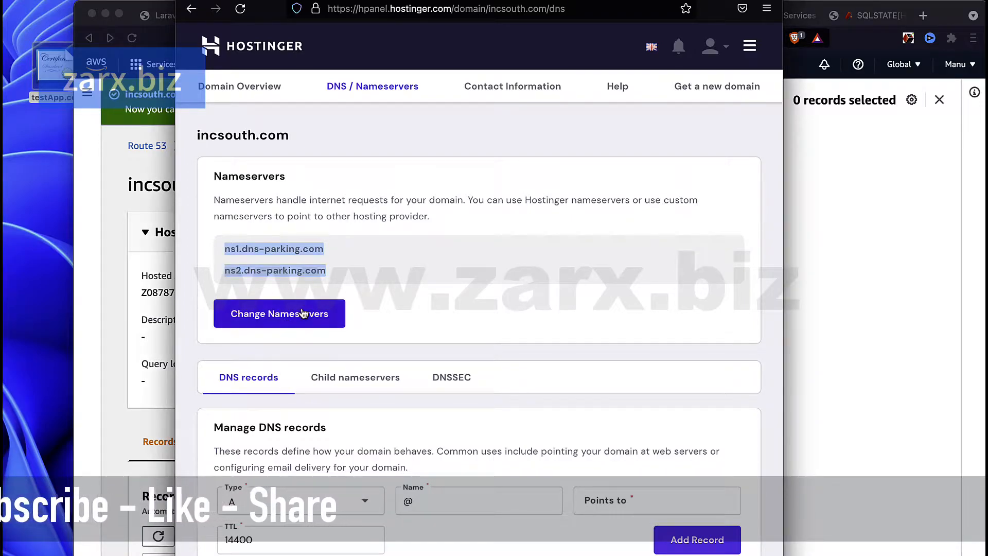
Switch incsouth.com to custom nameservers and begin entering the first AWS one.
left_click(279, 312)
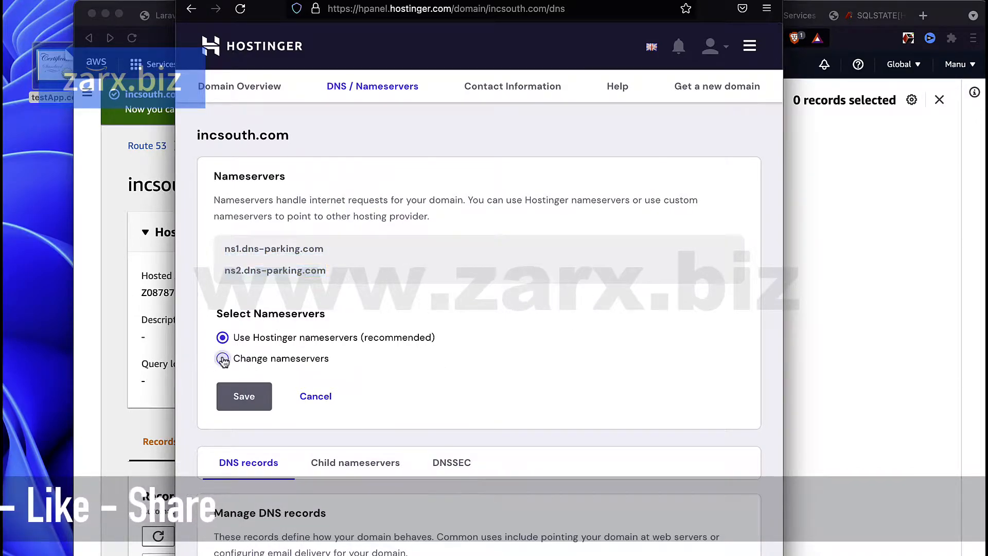
left_click(222, 358)
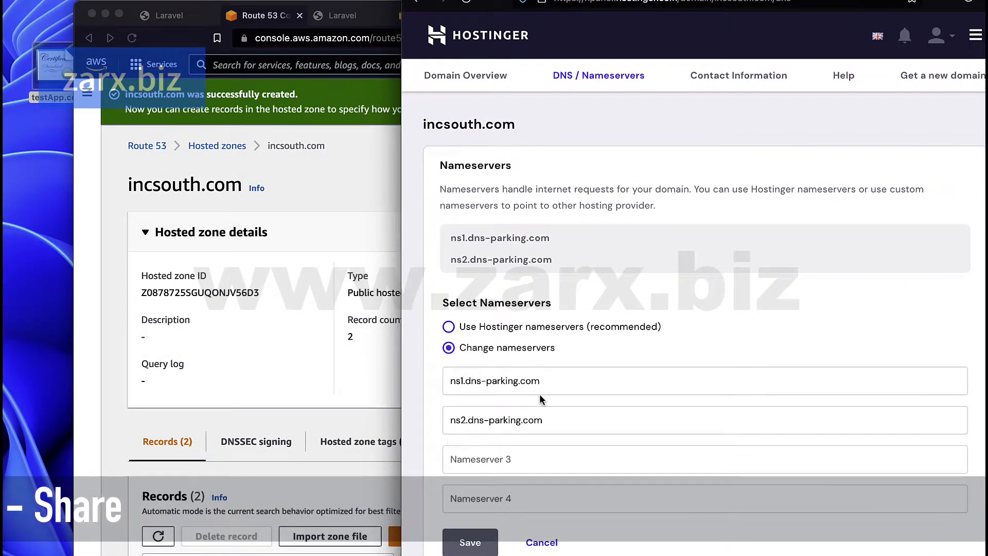
left_click(704, 379)
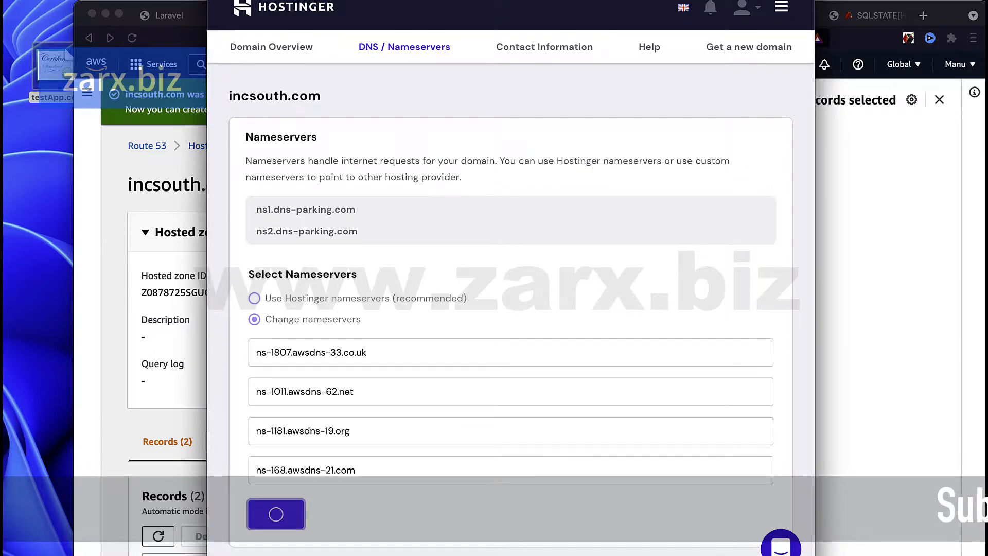
Close the 'Nameservers changed!' confirmation listing the four awsdns servers.
left_click(276, 514)
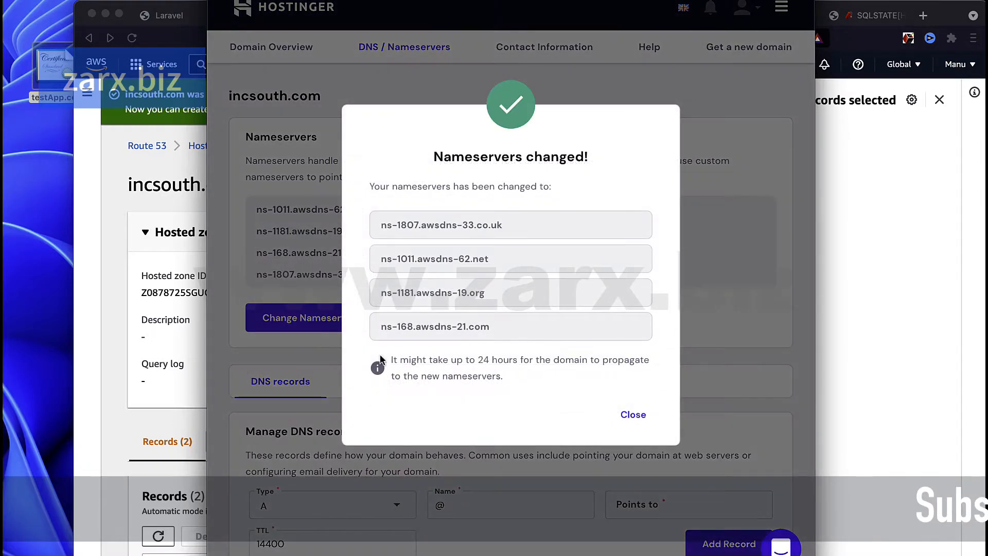
mouse_move(586, 193)
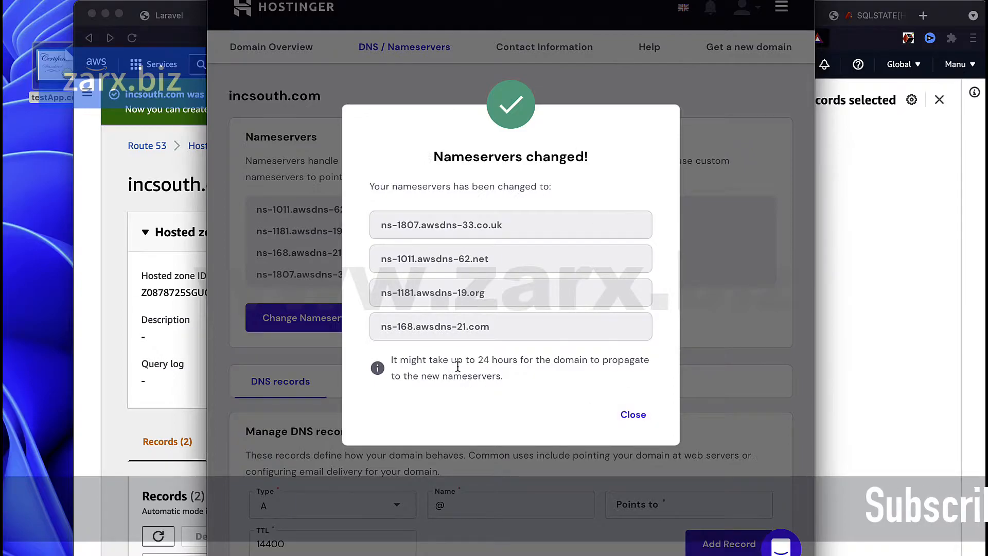
mouse_move(586, 371)
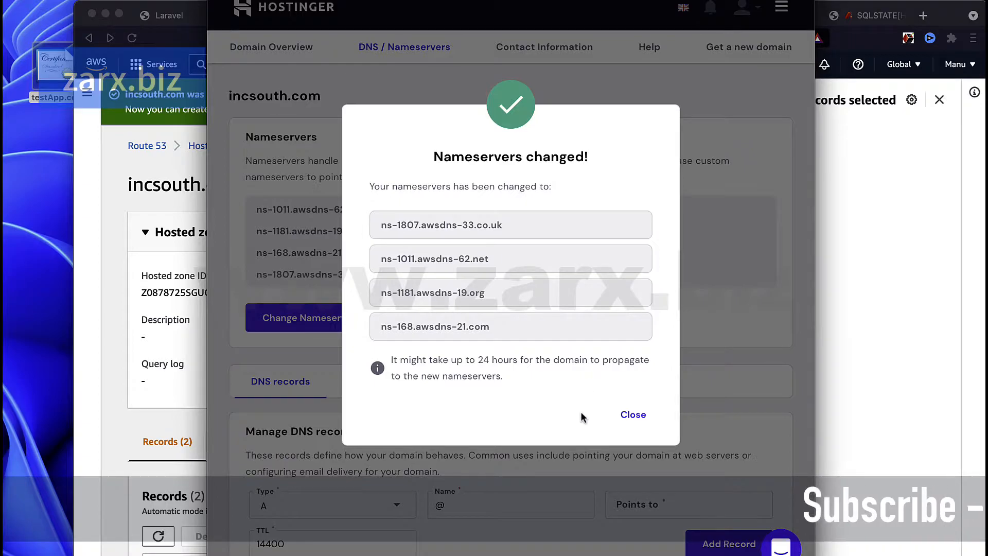
mouse_move(650, 395)
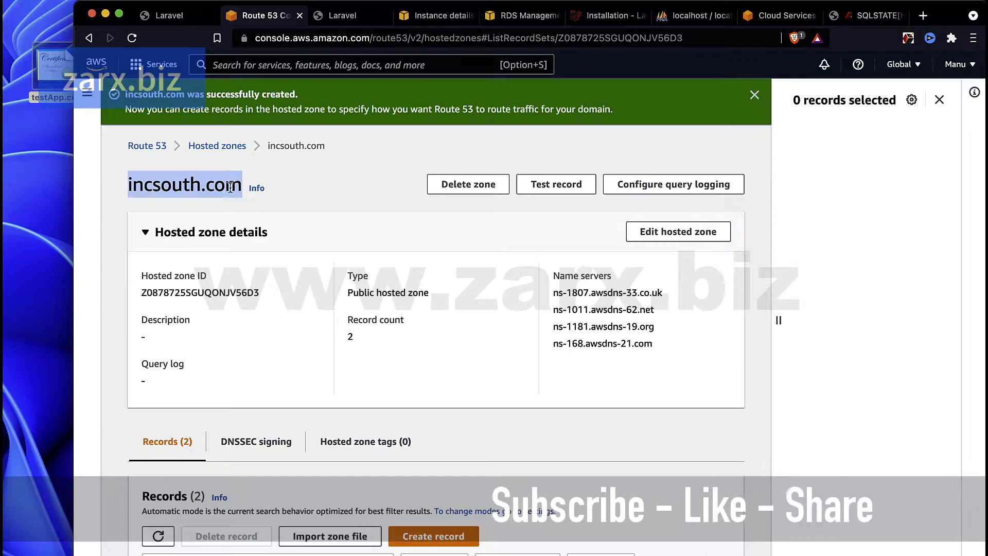
mouse_move(326, 175)
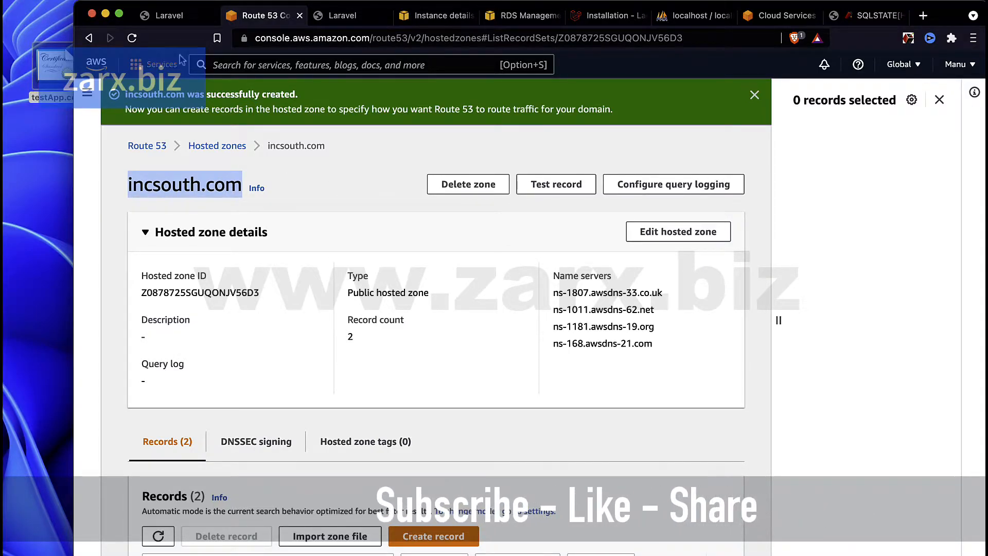
Review the zone's NS and SOA records, then bring up the Laravel app's Beanstalk page.
scroll("down", 3)
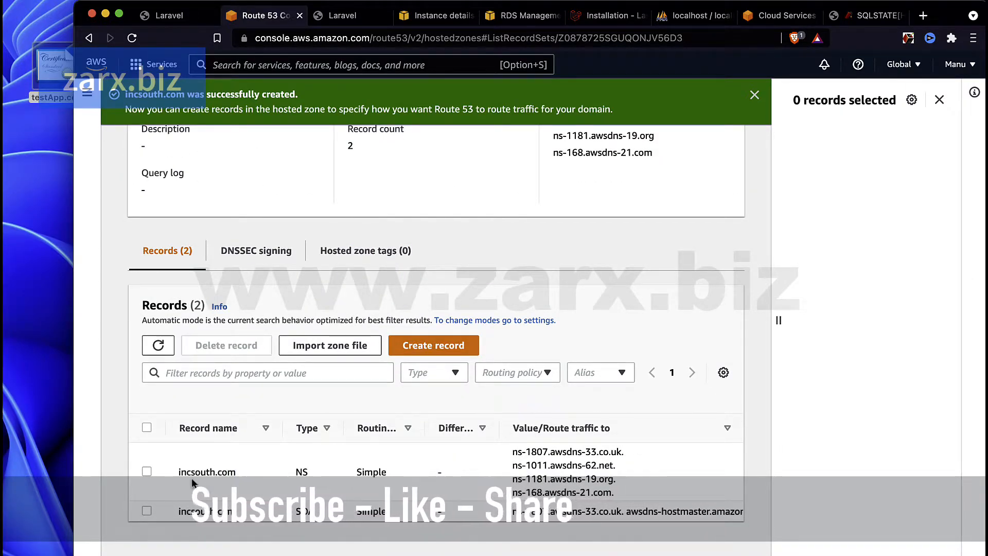
double_click(207, 471)
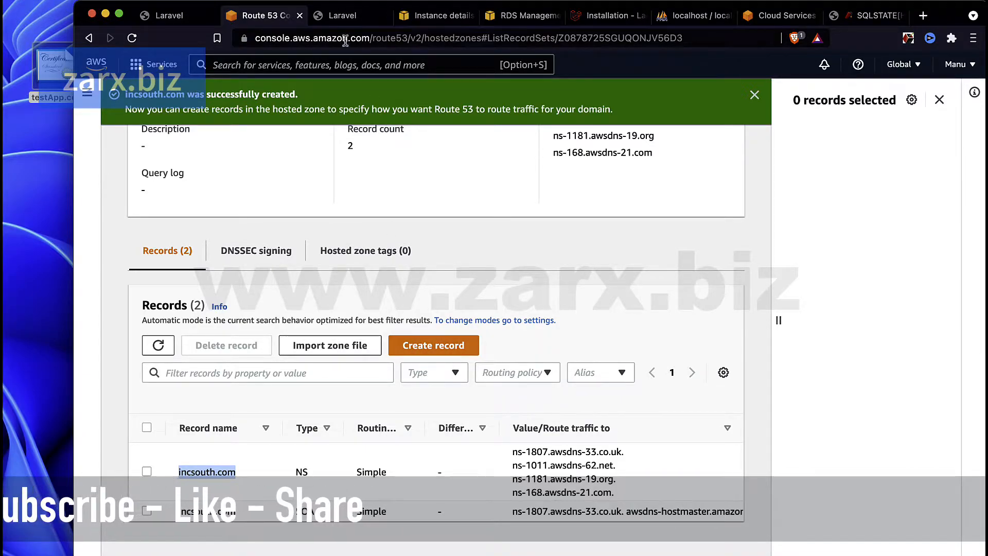
left_click(346, 15)
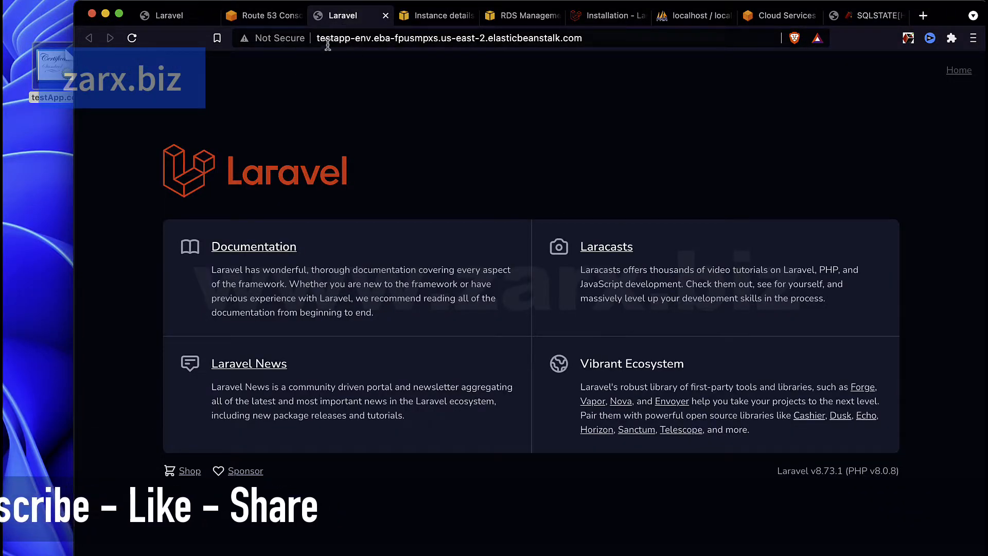
Copy the app's Beanstalk address and reopen the Testapp-env environment dashboard.
left_click(447, 38)
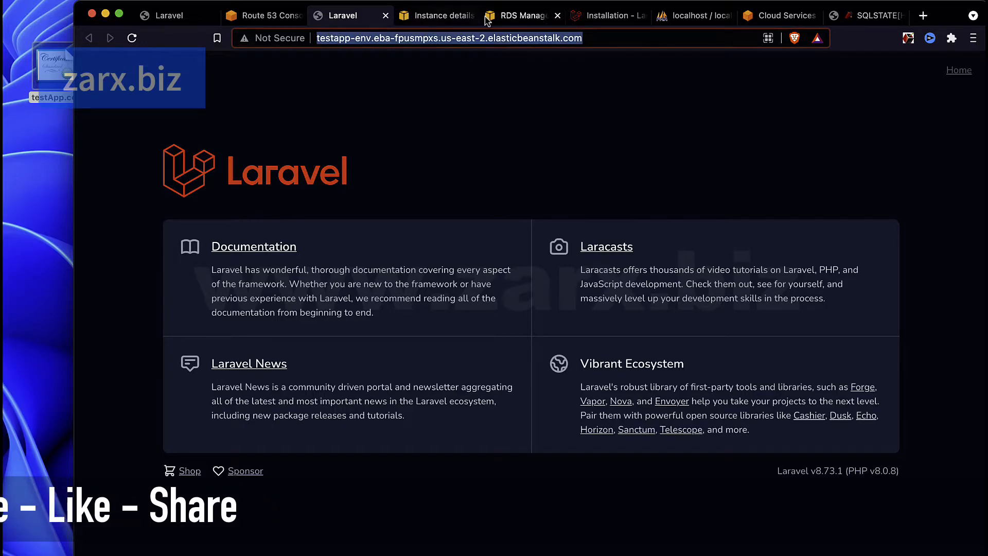
left_click(436, 16)
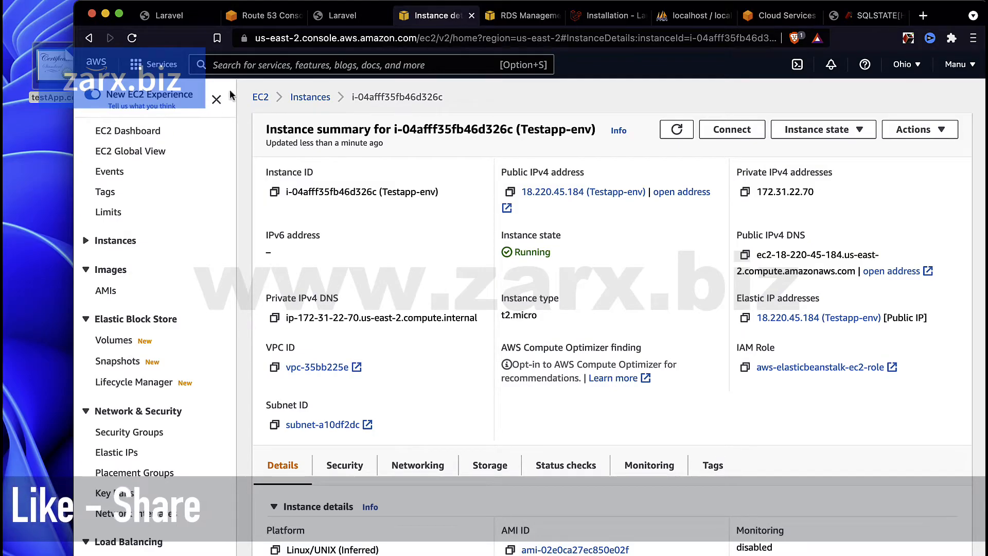
type("el")
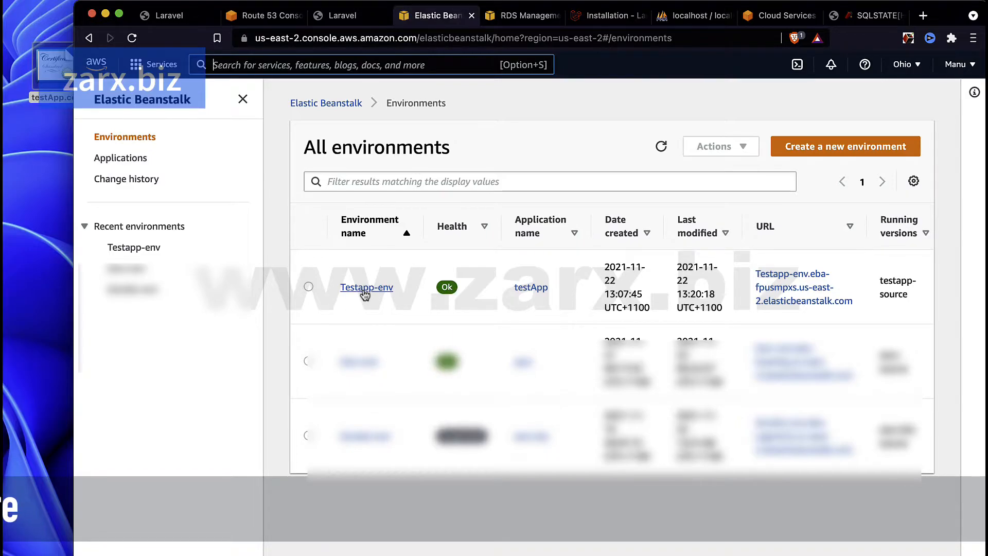
left_click(365, 287)
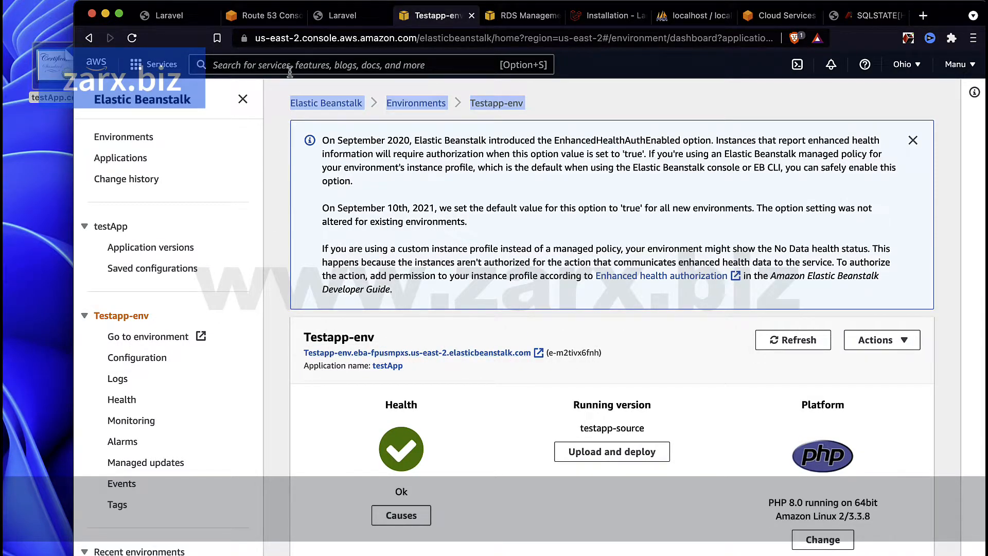
Compare the Testapp-env page with Route 53 and settle on the hosted zone records.
left_click(262, 16)
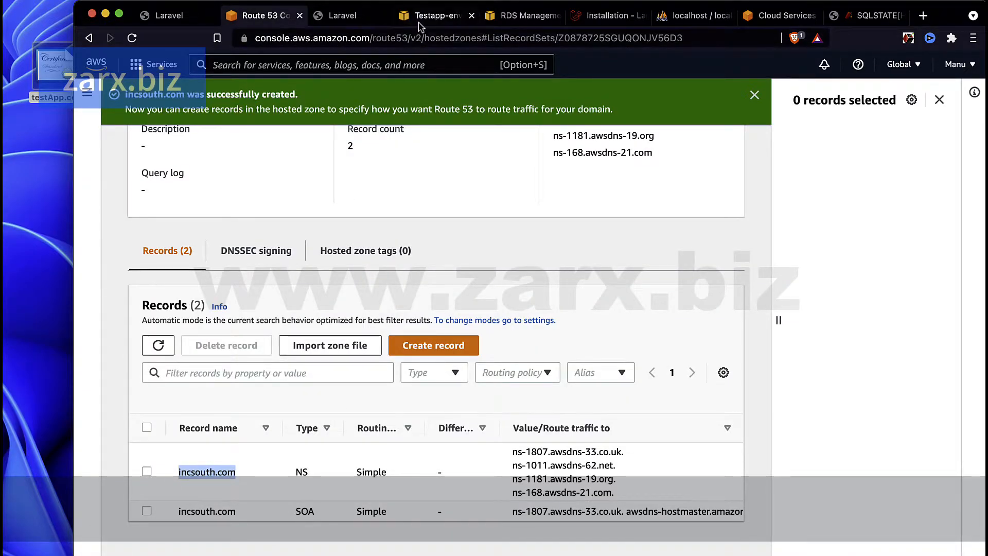
left_click(434, 15)
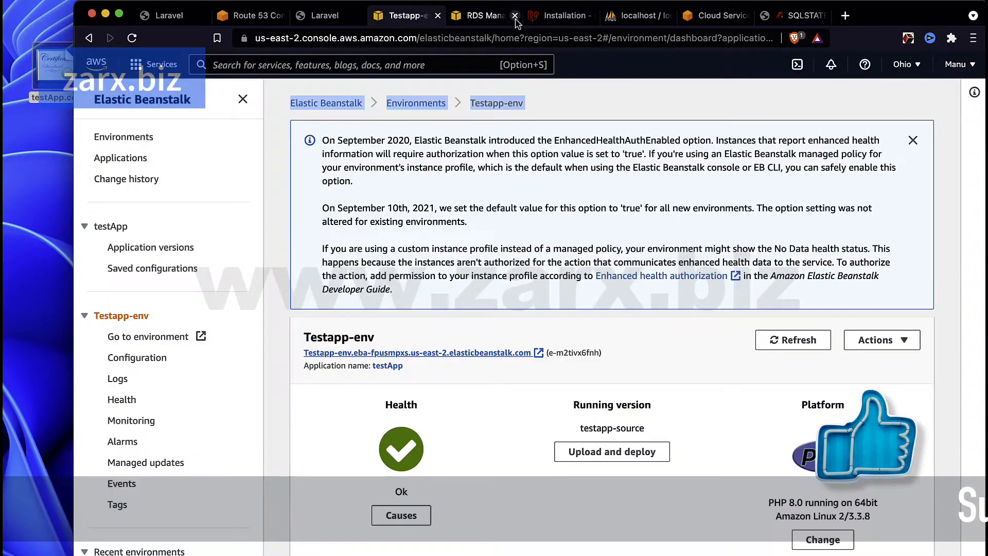
left_click(258, 16)
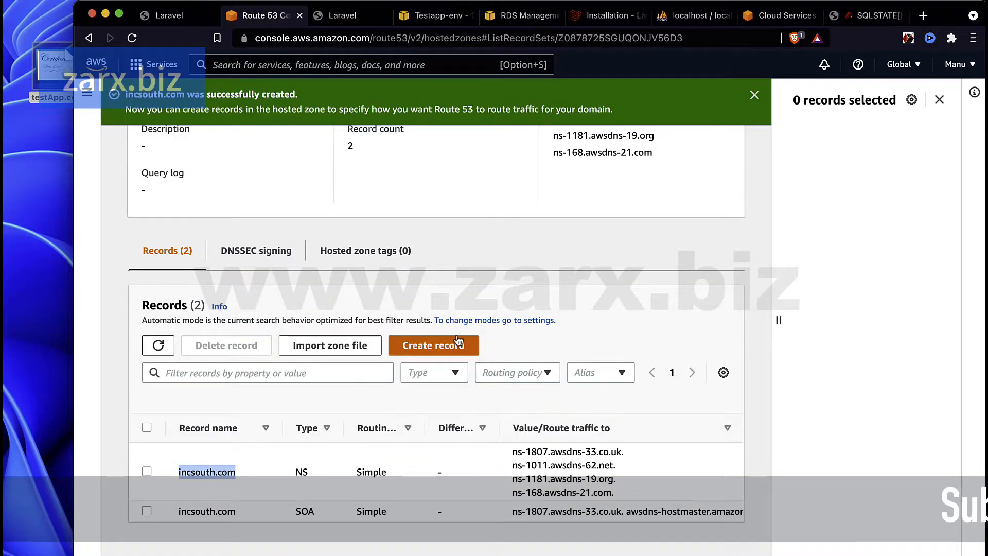
Start a new record for the incsouth.com root and turn on Alias routing.
left_click(433, 345)
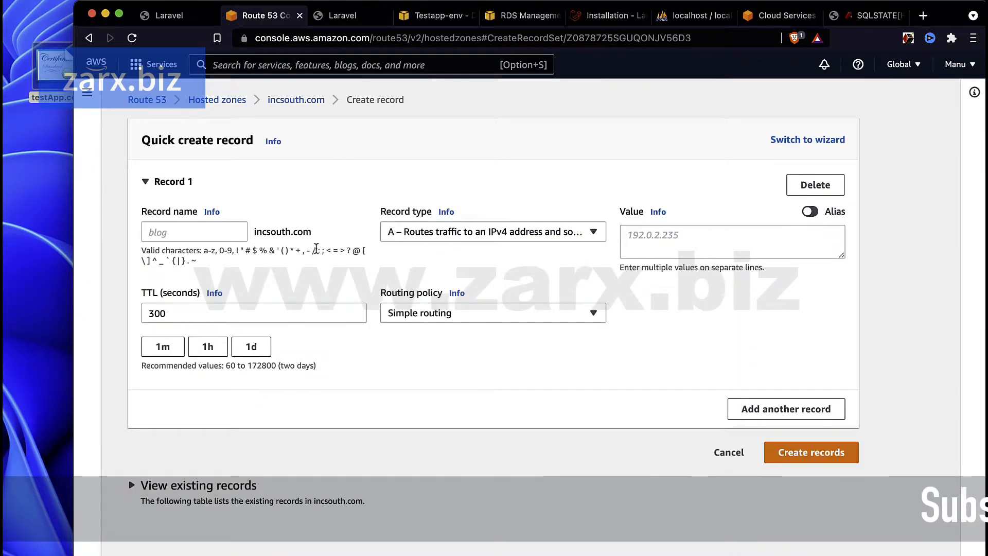
left_click(194, 232)
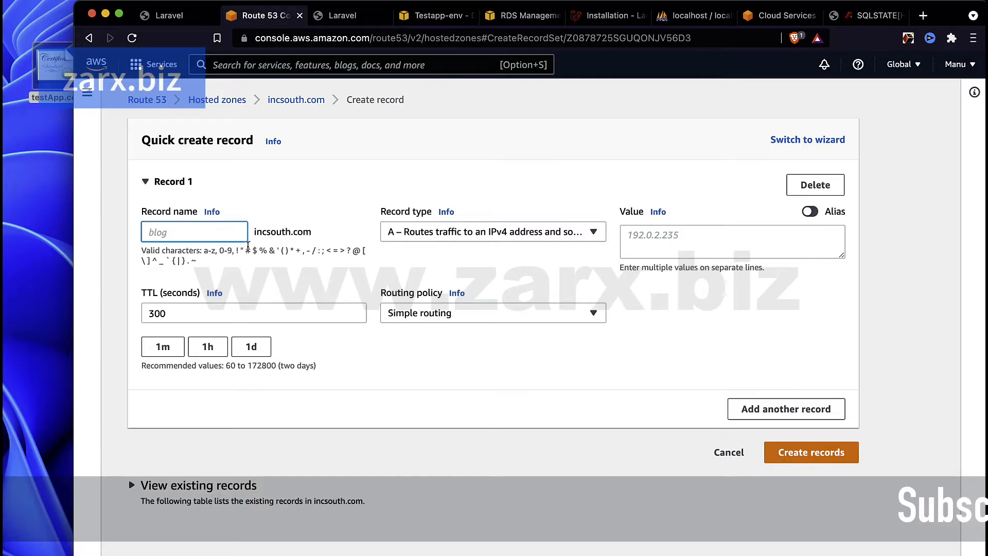
double_click(281, 231)
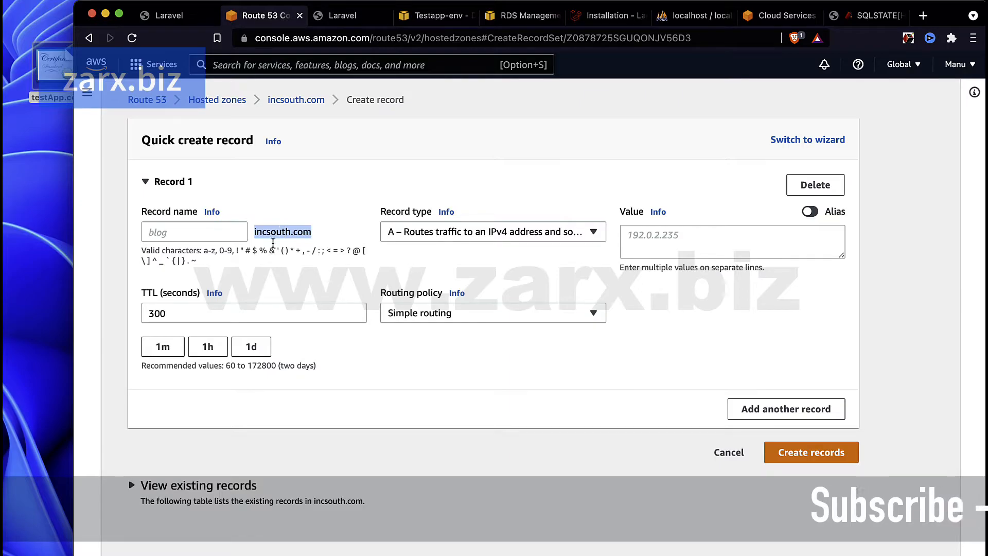
mouse_move(274, 271)
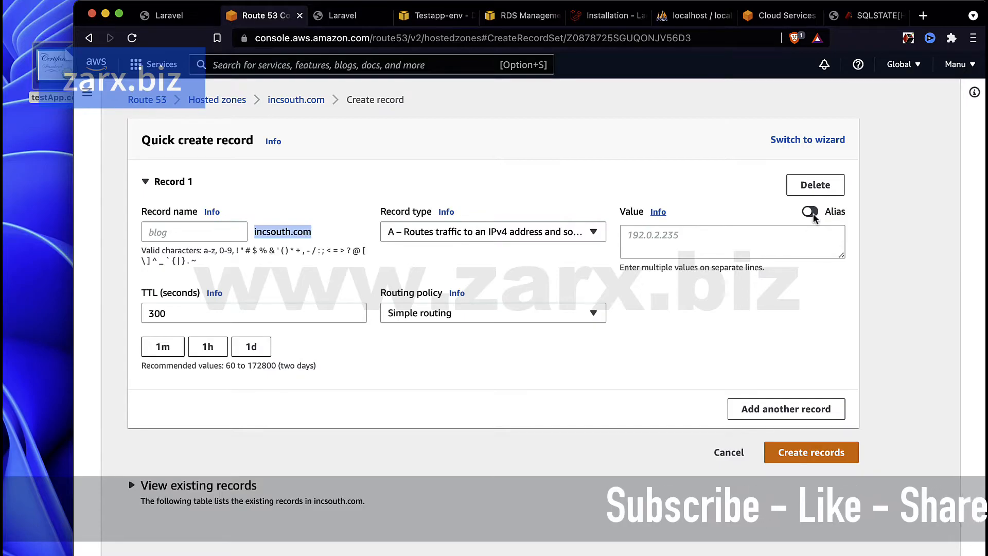
left_click(808, 211)
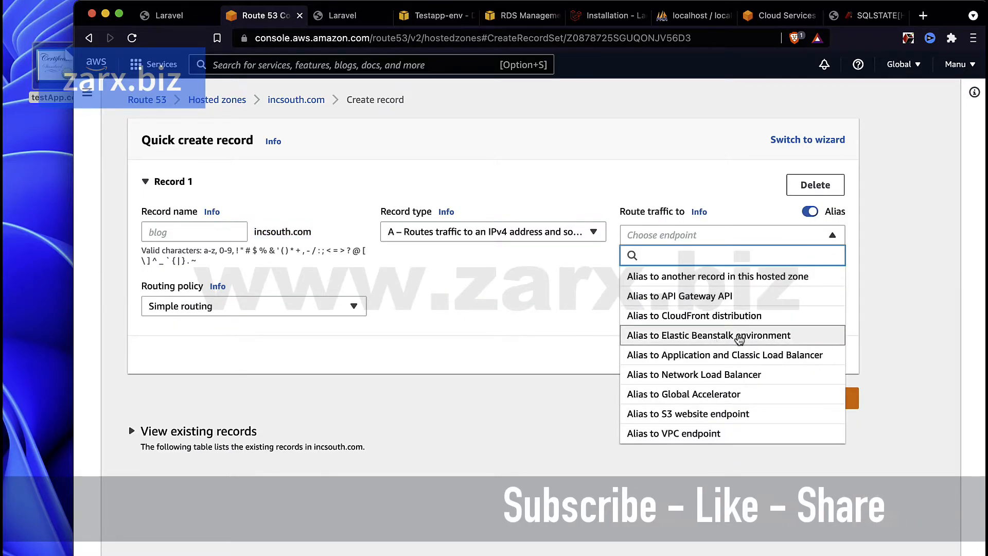
Route traffic to an Elastic Beanstalk environment in US East (Ohio).
left_click(709, 334)
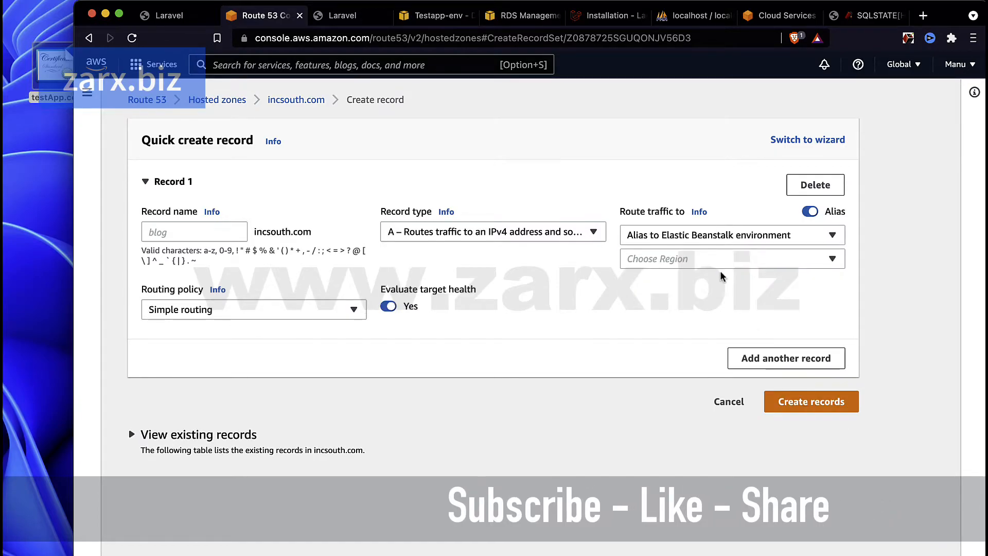
left_click(730, 258)
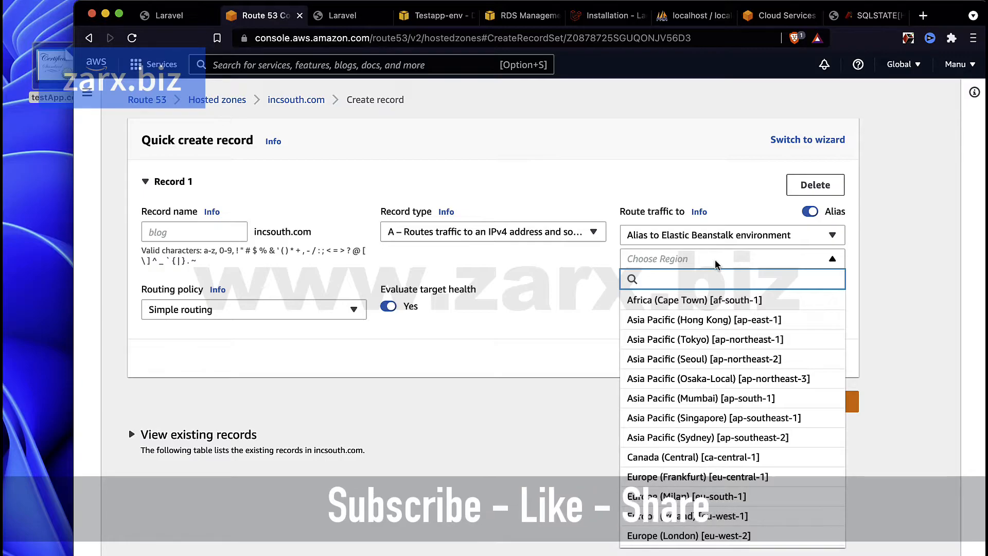
mouse_move(704, 139)
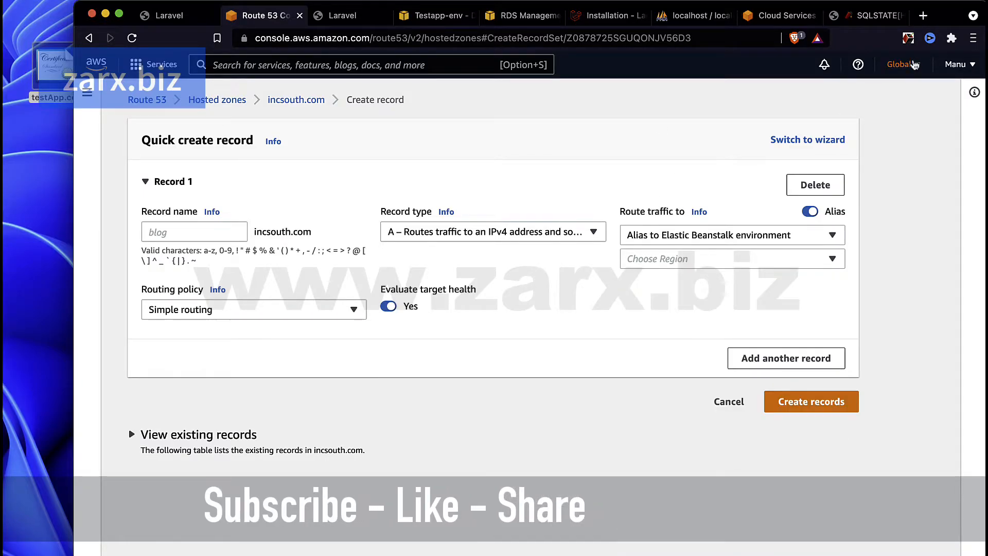
left_click(731, 258)
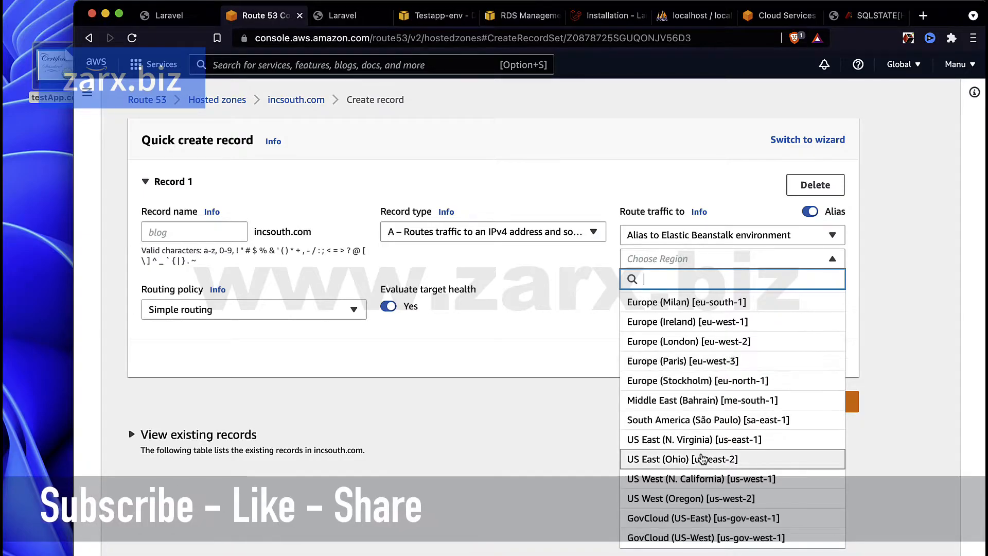
left_click(680, 459)
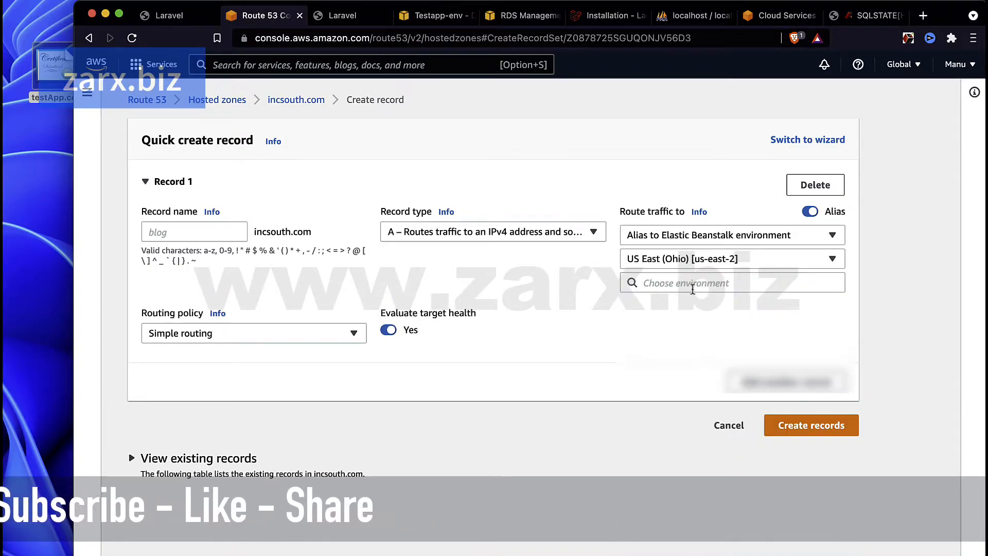
left_click(731, 281)
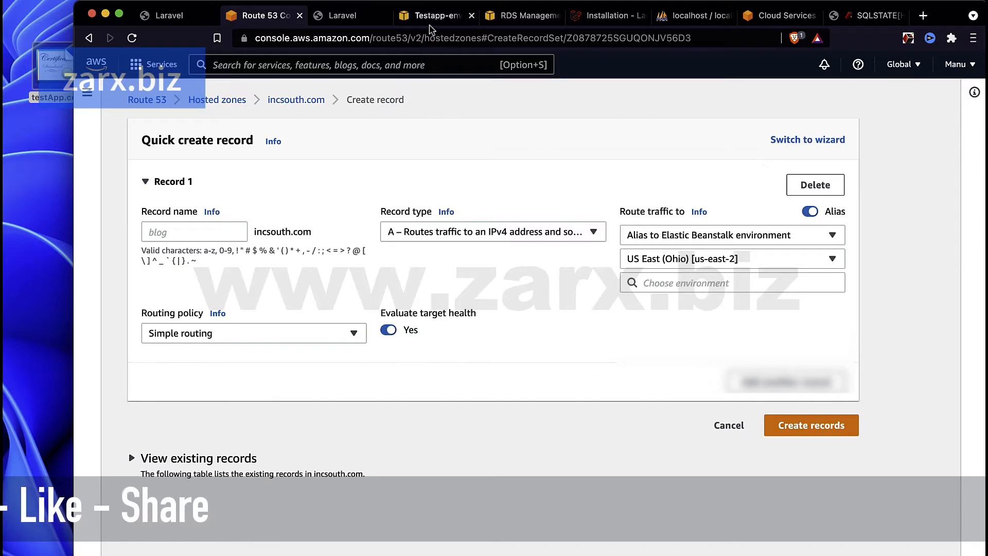
Confirm Testapp-env runs in US East (Ohio) and keep that region on the record.
left_click(434, 16)
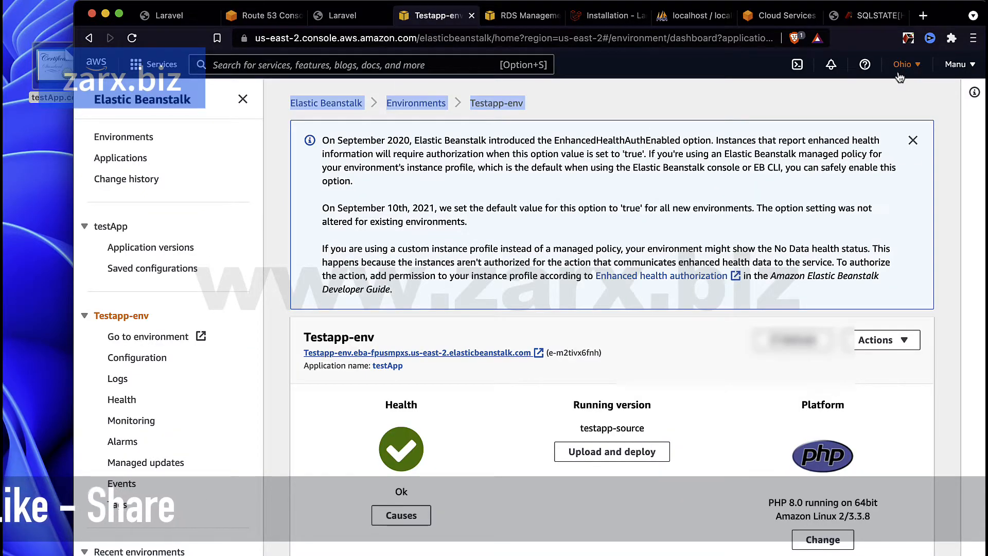
left_click(902, 64)
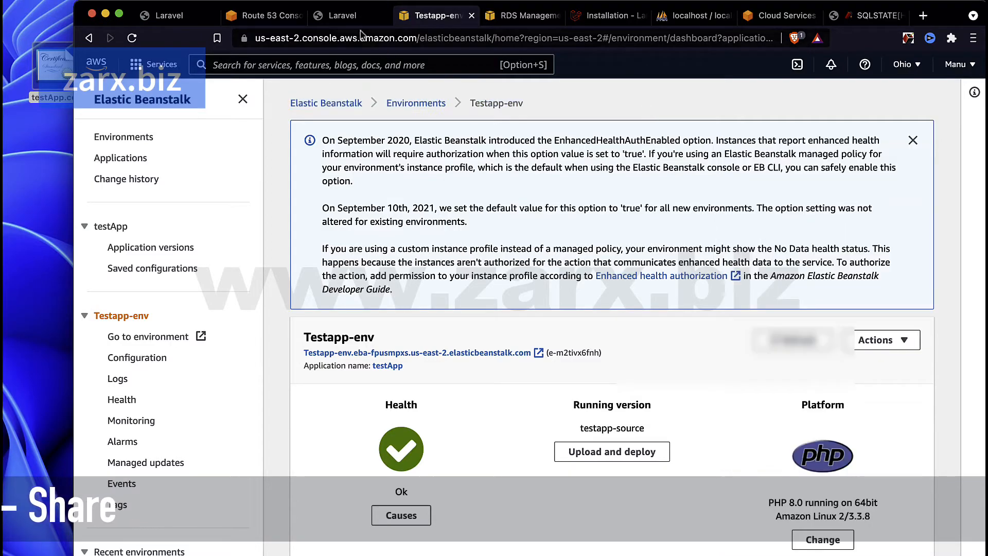
left_click(258, 15)
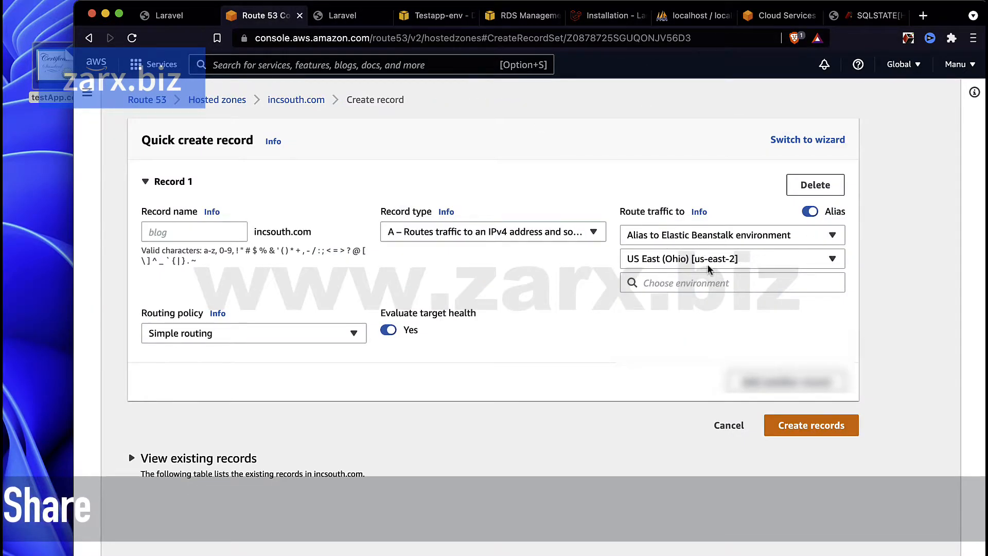
mouse_move(766, 262)
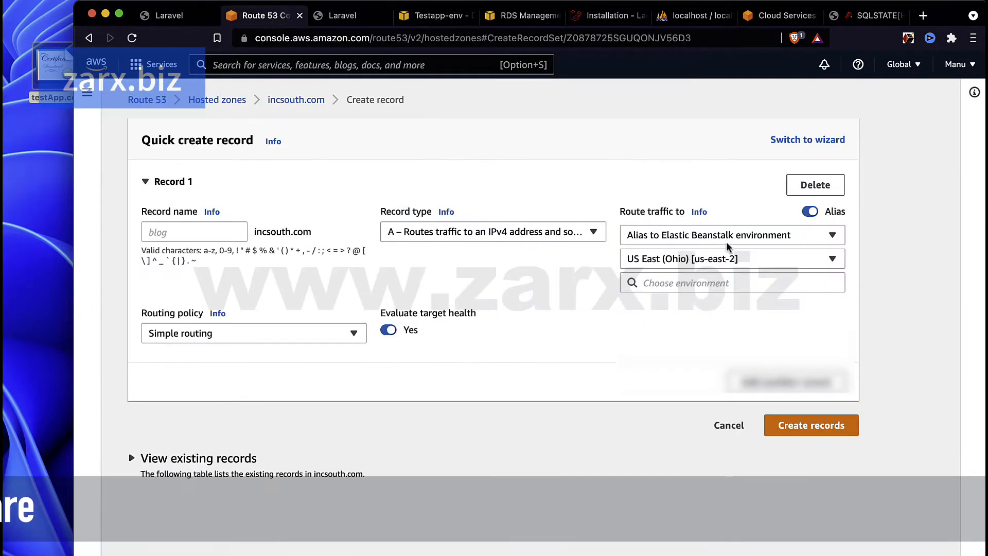
left_click(731, 257)
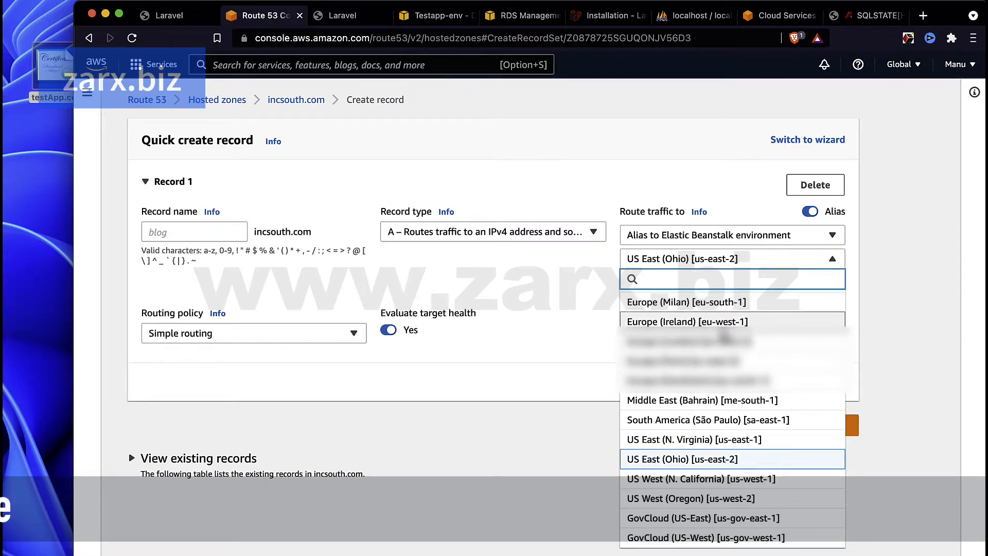
left_click(680, 459)
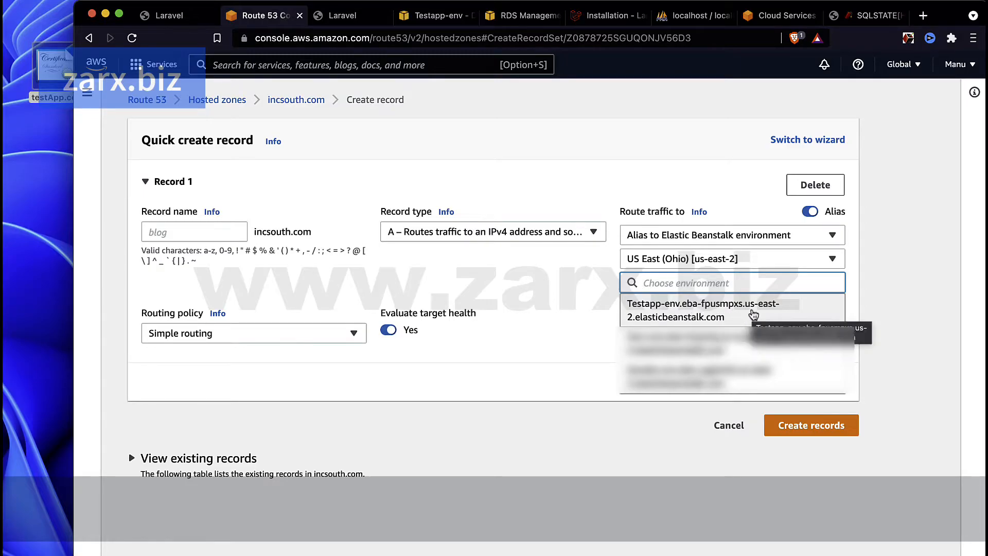
Create the incsouth.com A alias record to Testapp-env and start another record.
left_click(686, 310)
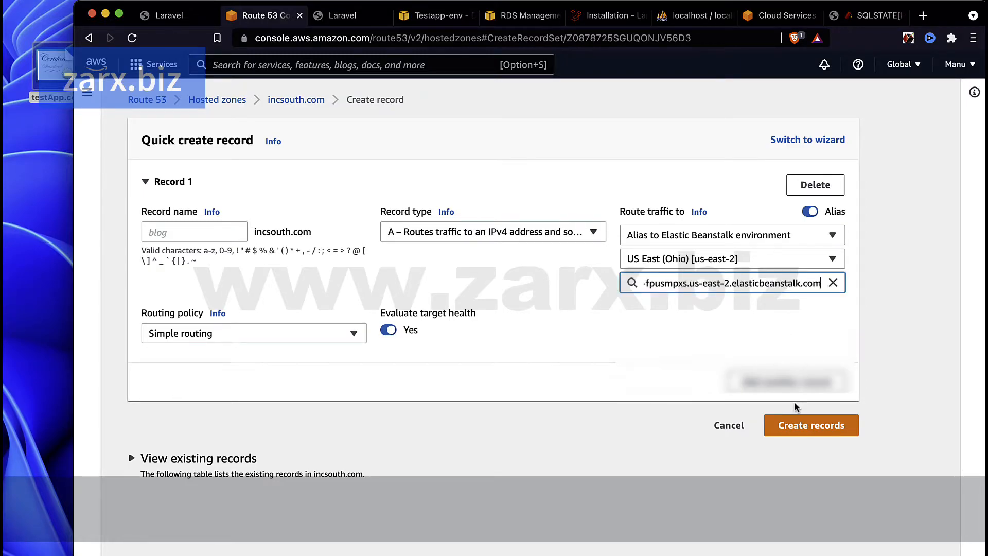
left_click(811, 425)
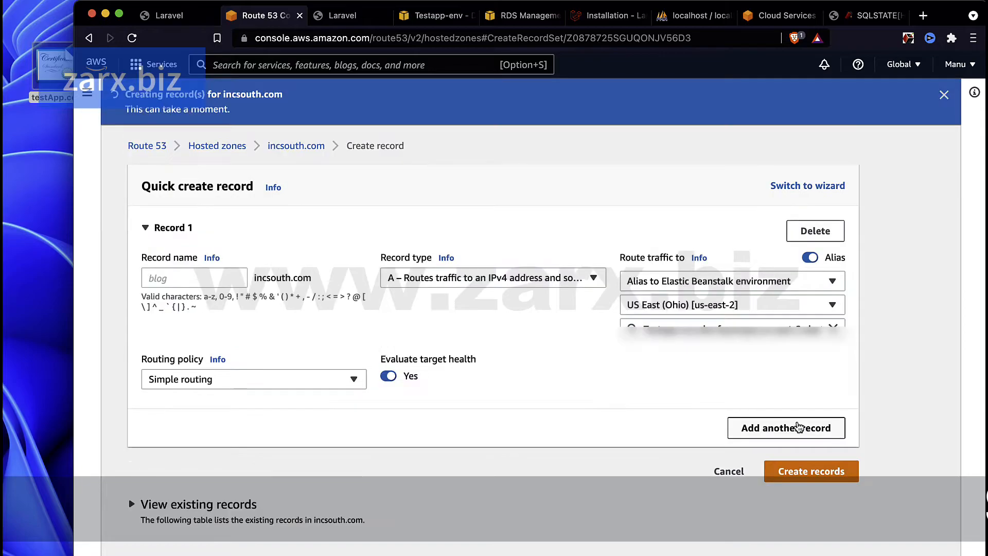
left_click(811, 470)
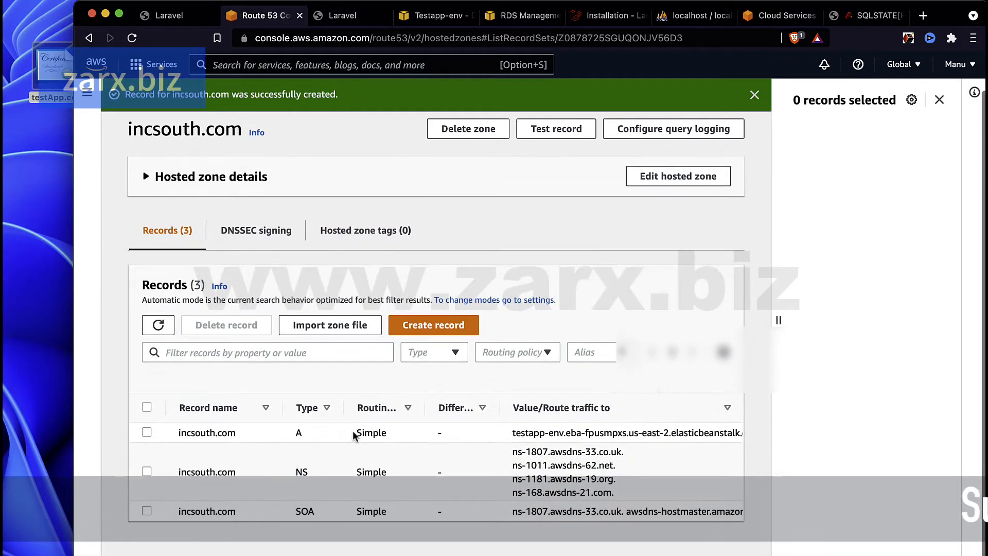
double_click(207, 432)
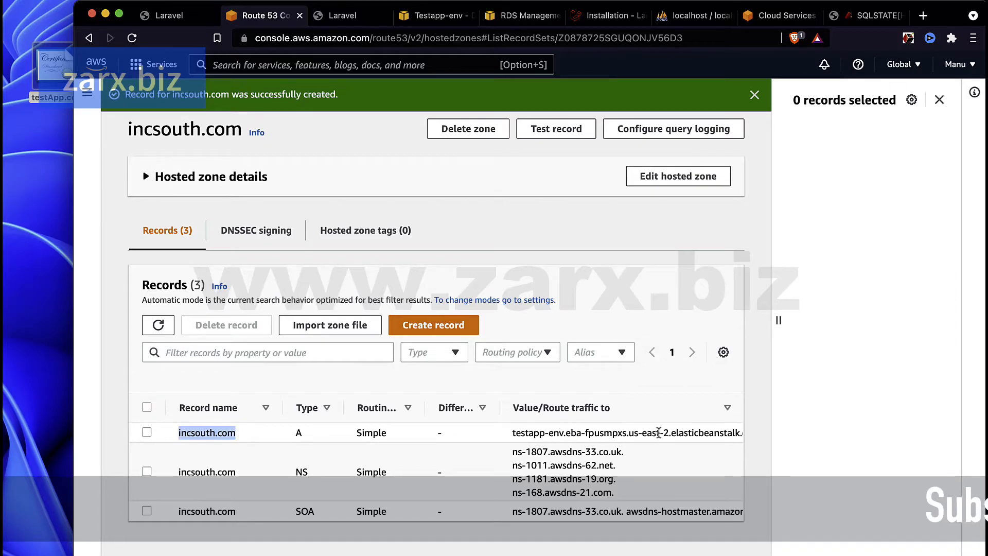
left_click(433, 324)
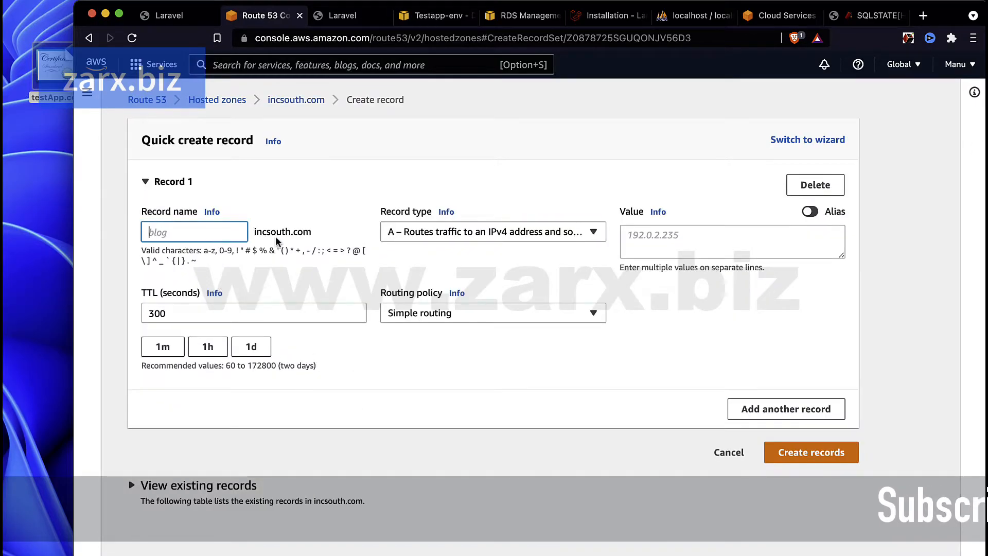
Create a www A alias record routed to the Testapp-env Elastic Beanstalk environment in US East (Ohio).
type("www")
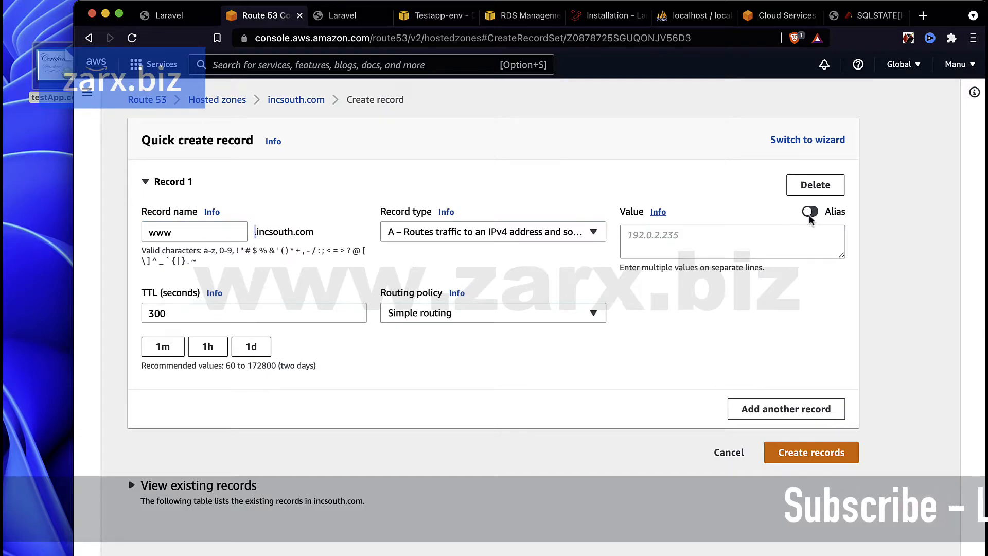
left_click(809, 211)
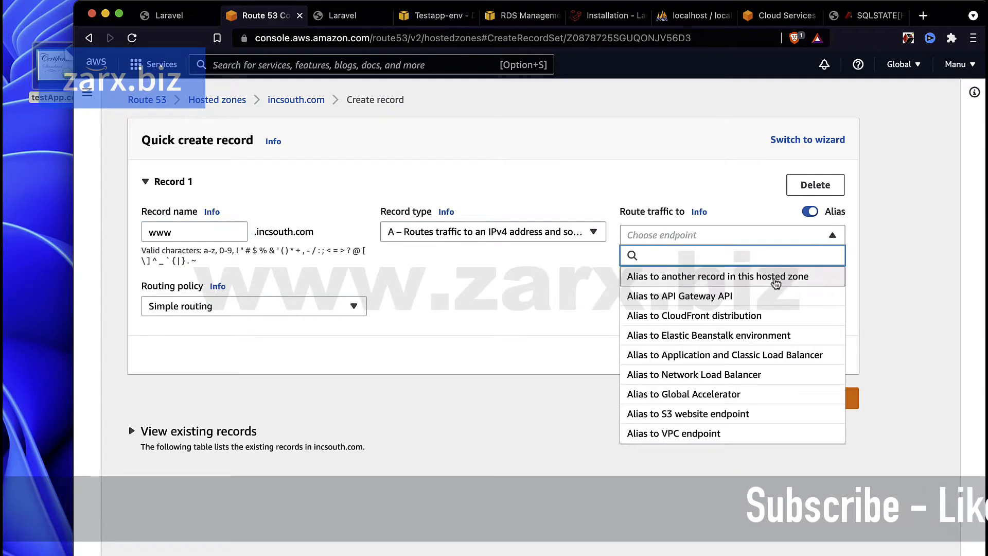
left_click(708, 335)
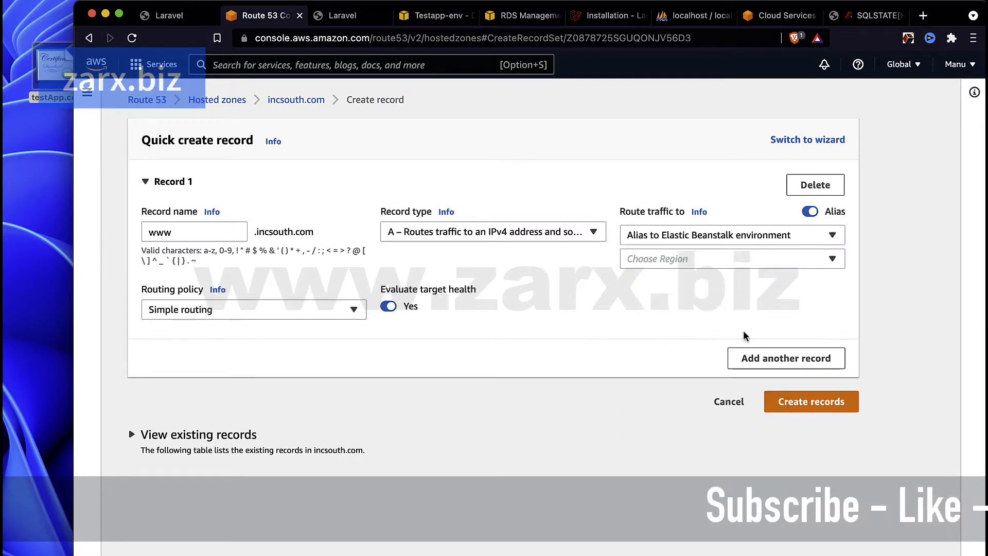
left_click(730, 258)
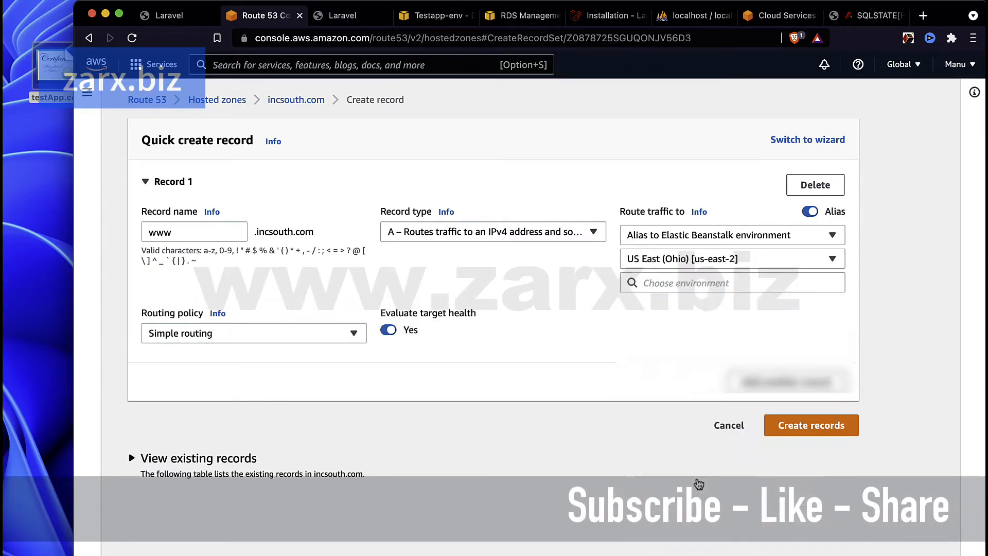
left_click(731, 282)
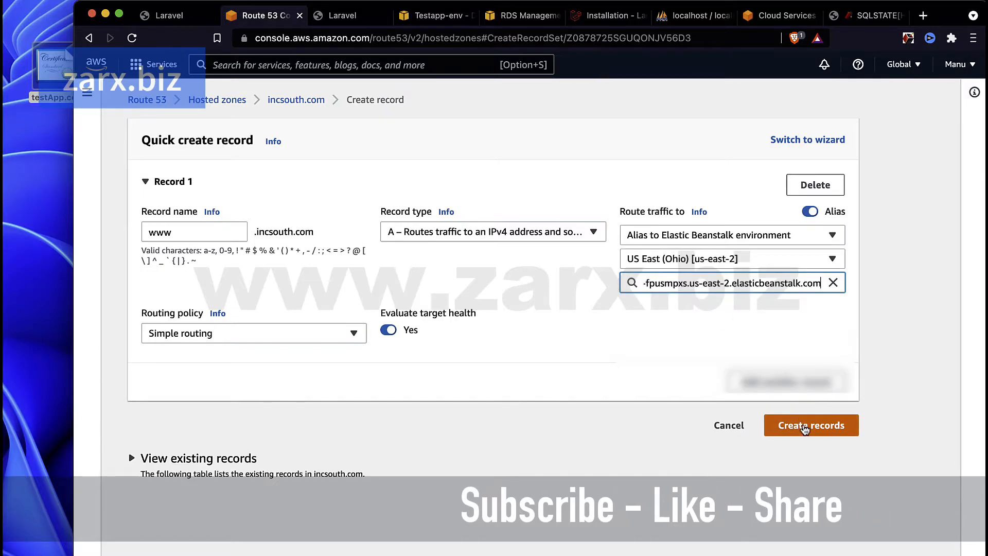
left_click(811, 425)
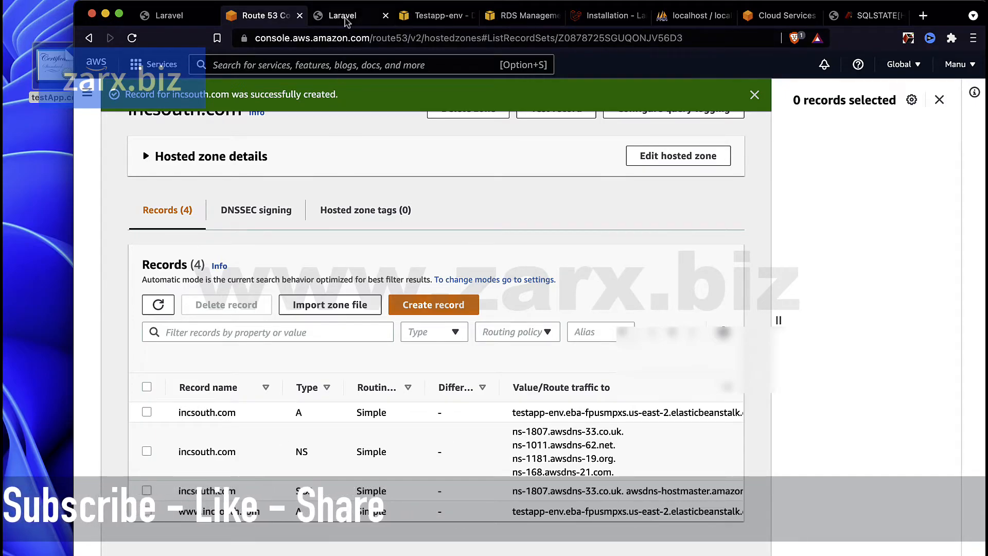
Check the apex record's Beanstalk target, then bring up the Hostinger hPanel DNS page in Firefox.
double_click(627, 411)
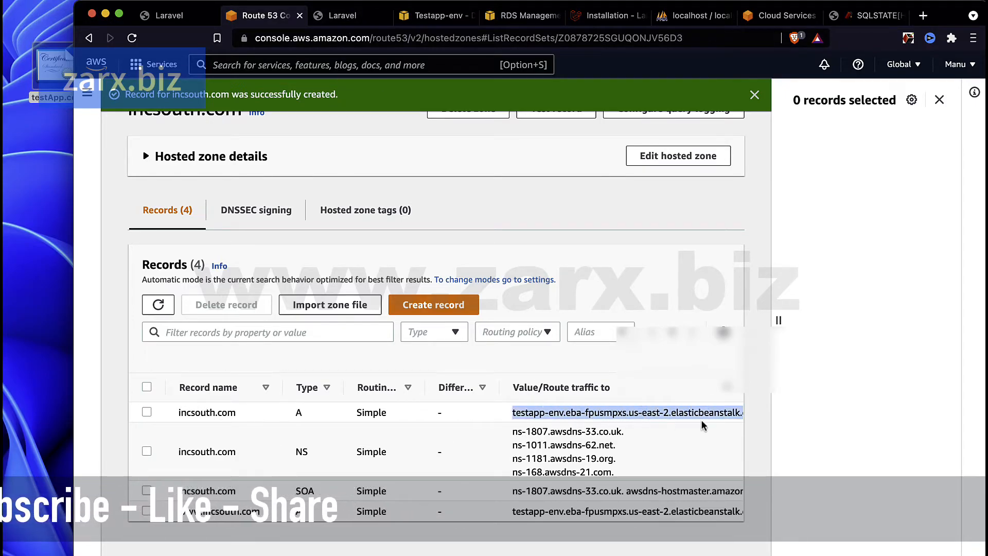
left_click(169, 15)
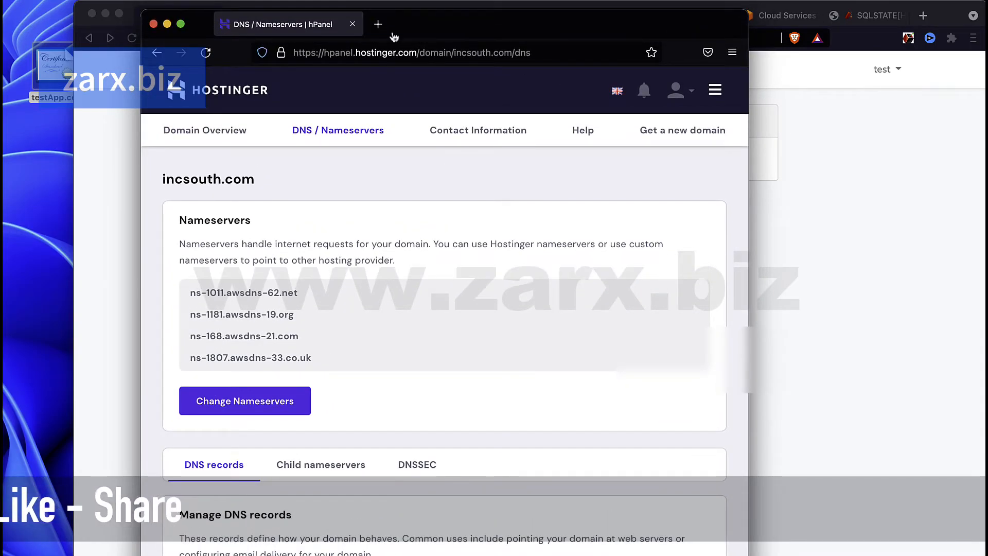
Load incsouth.com/login in a new tab and submit the test account, declining to save the login.
left_click(377, 24)
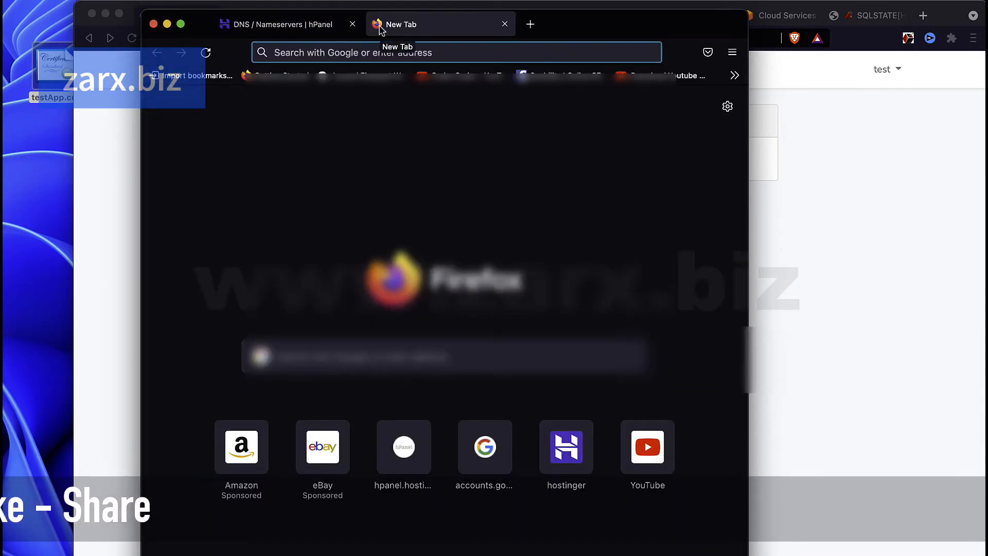
type("incsouth.com")
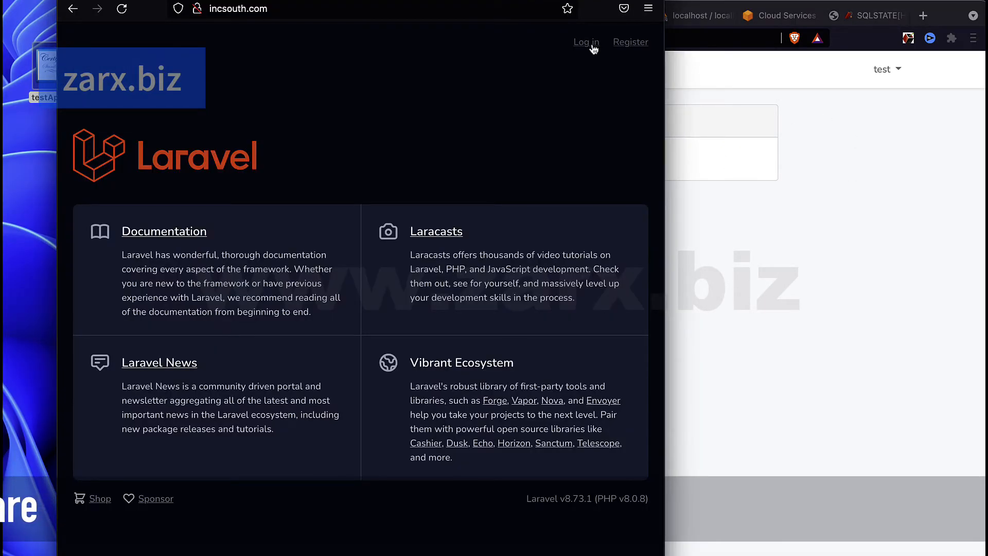
left_click(584, 41)
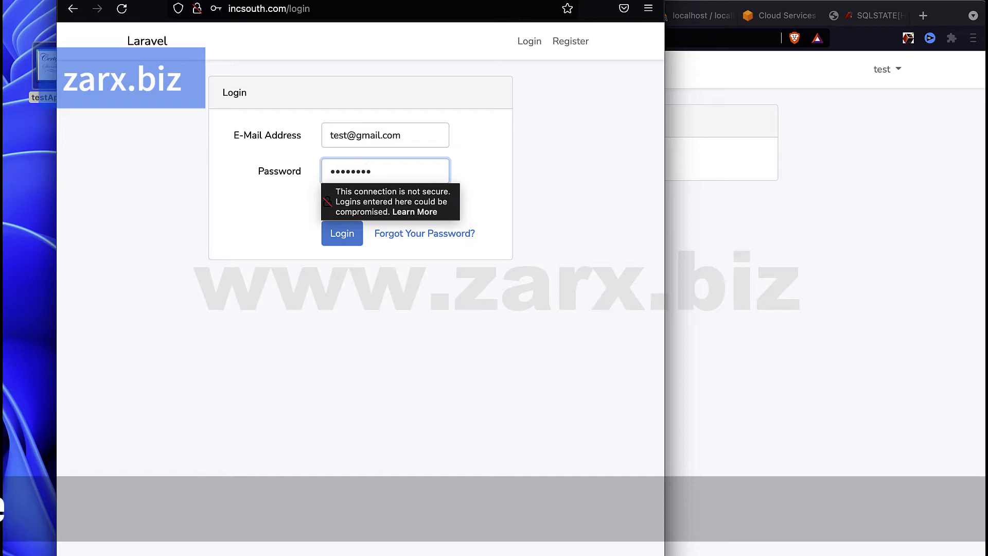
left_click(341, 233)
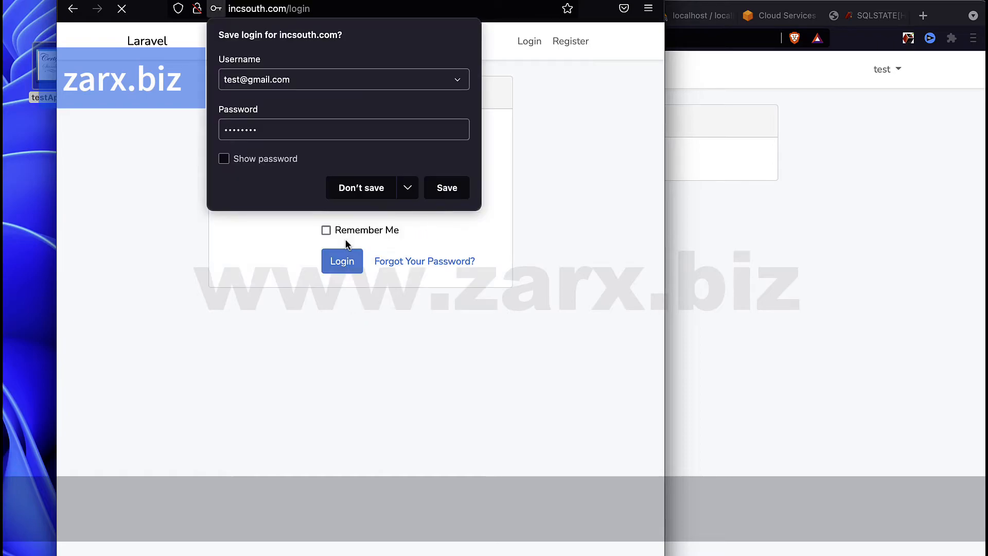
left_click(361, 187)
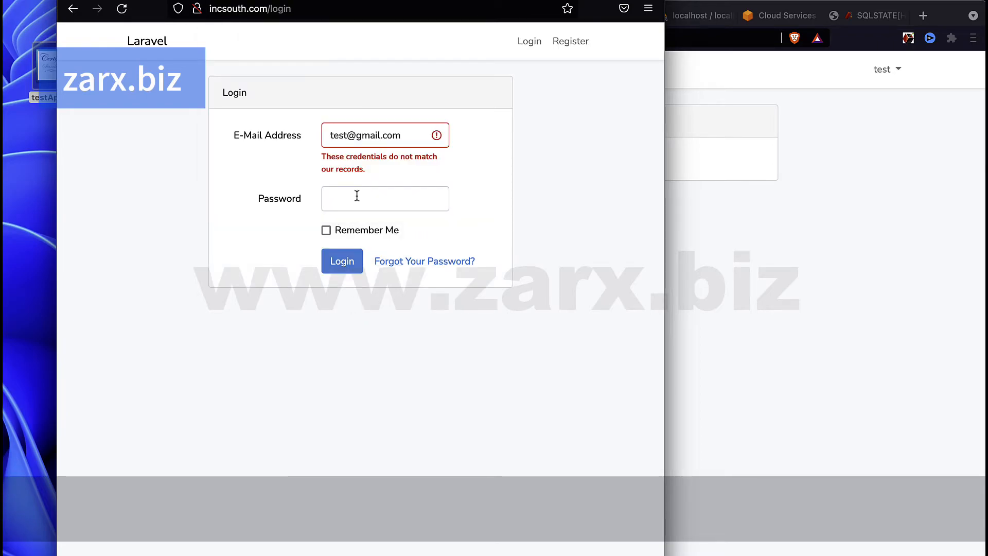
Register a new user roger with a gmail address and password on incsouth.com, declining to save the login.
left_click(569, 41)
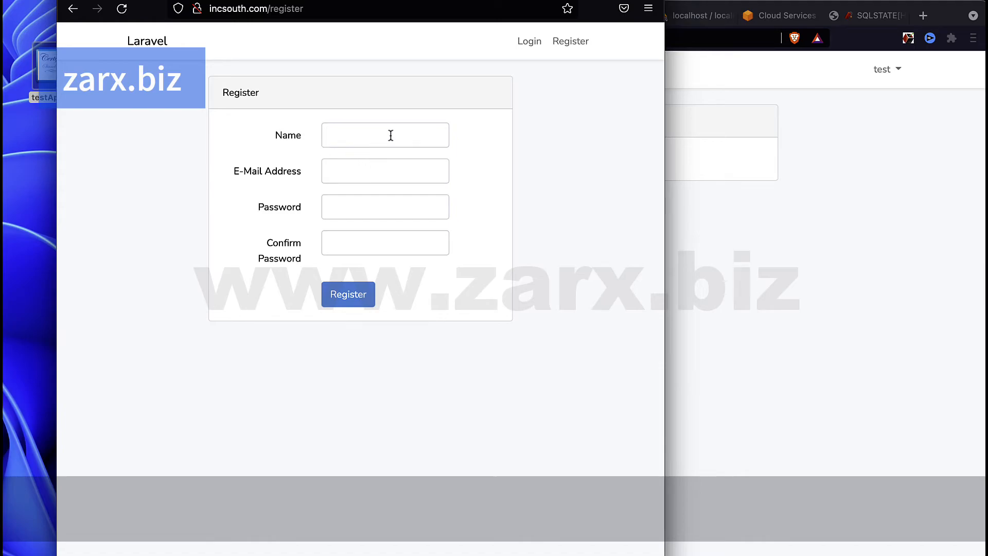
left_click(384, 135)
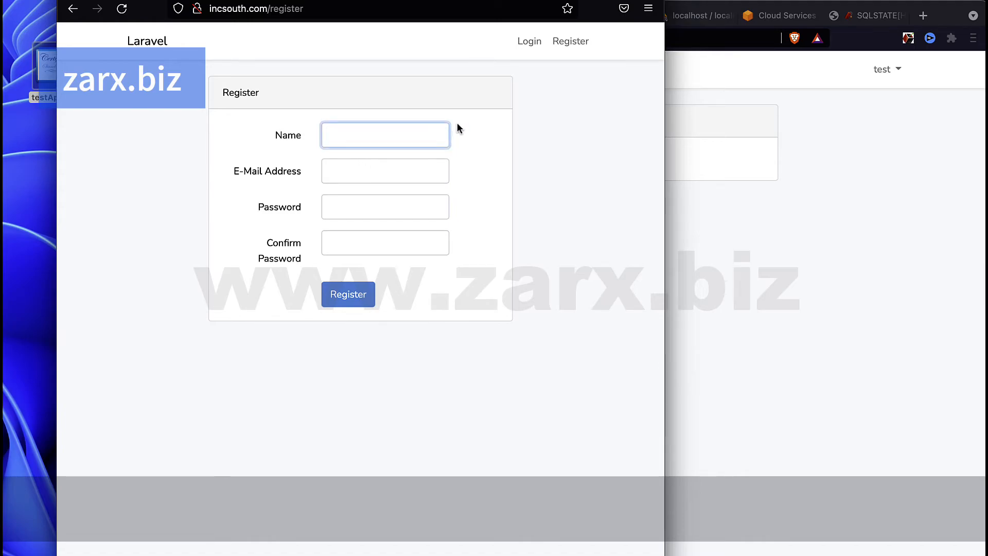
left_click(383, 135)
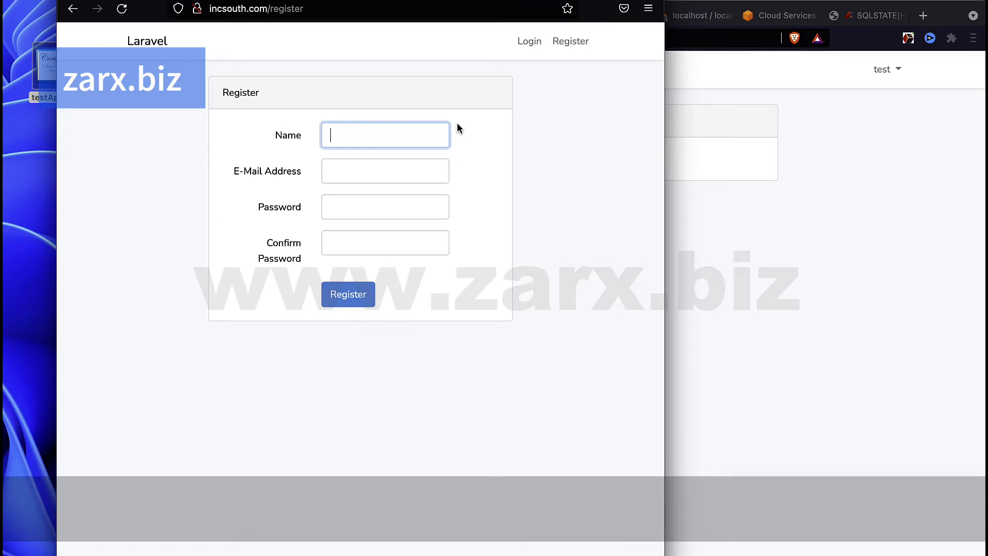
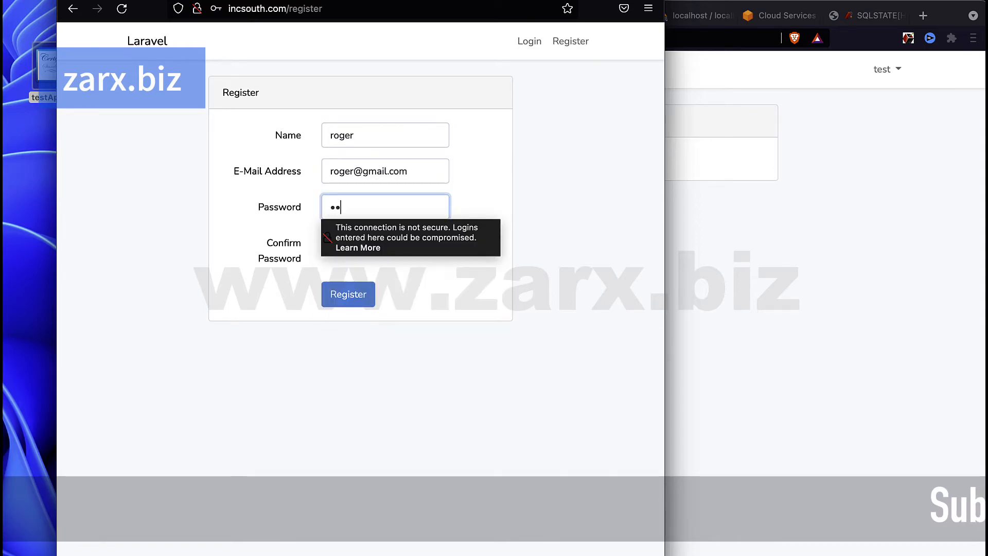
type("••••••")
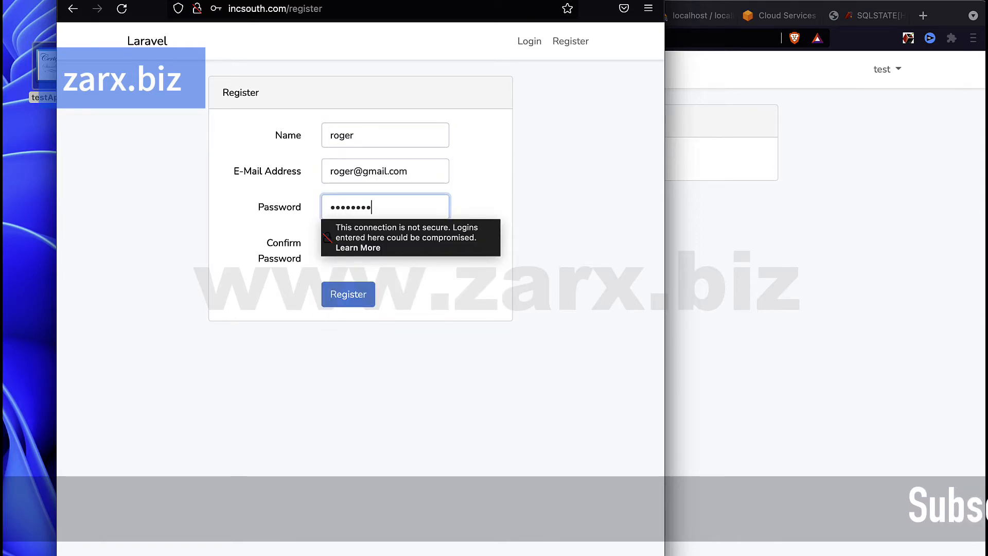
type("••••")
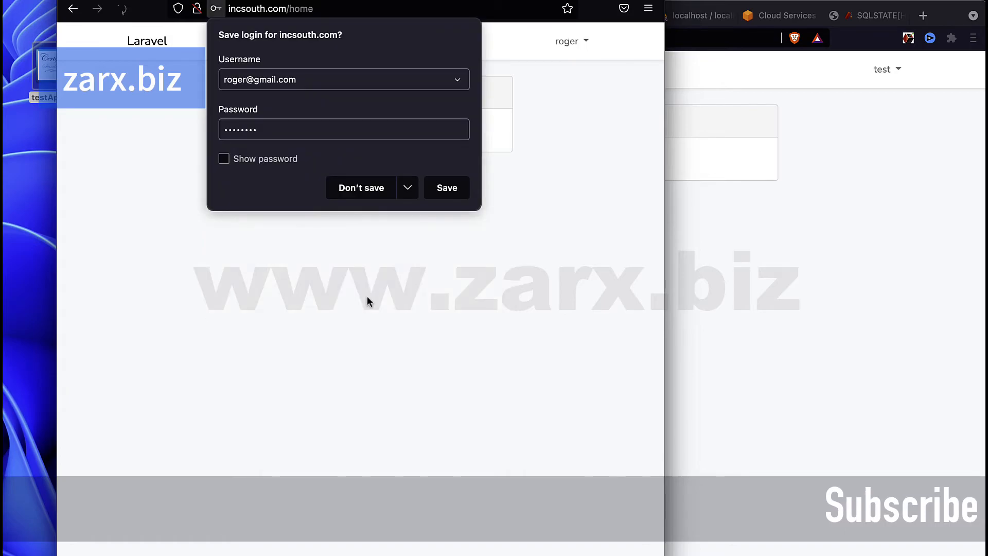
left_click(361, 187)
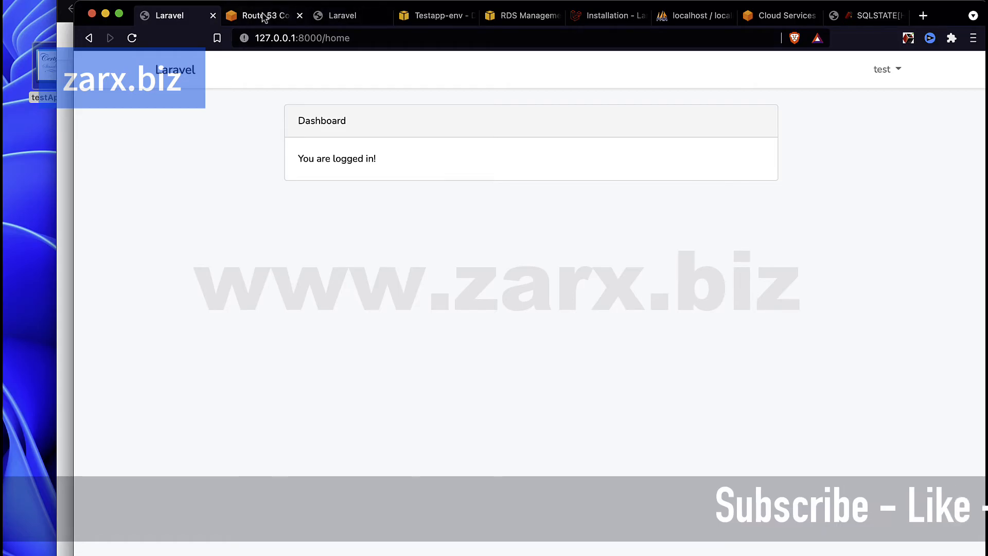
Bring up the Testapp-env dashboard in Brave and close the localhost Laravel tab.
left_click(434, 15)
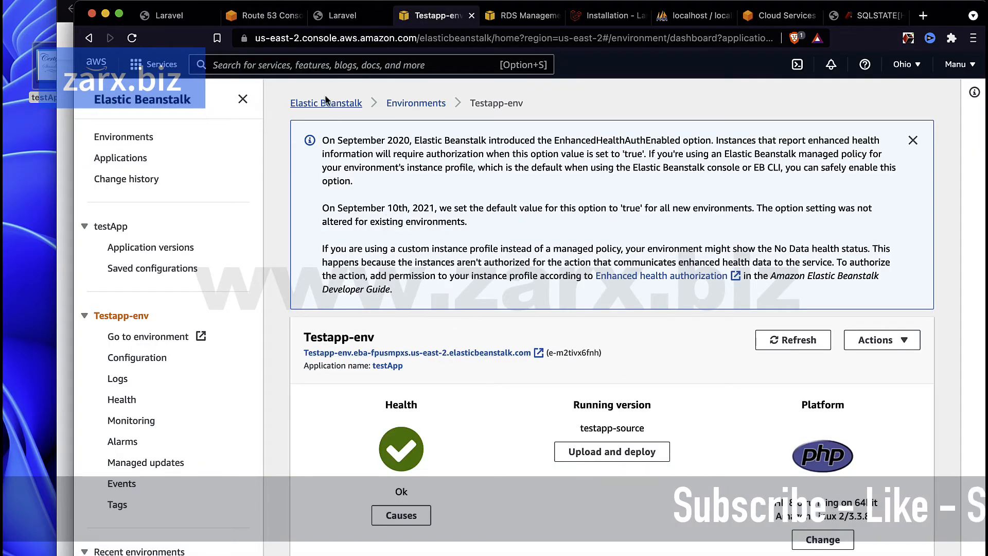
left_click(170, 16)
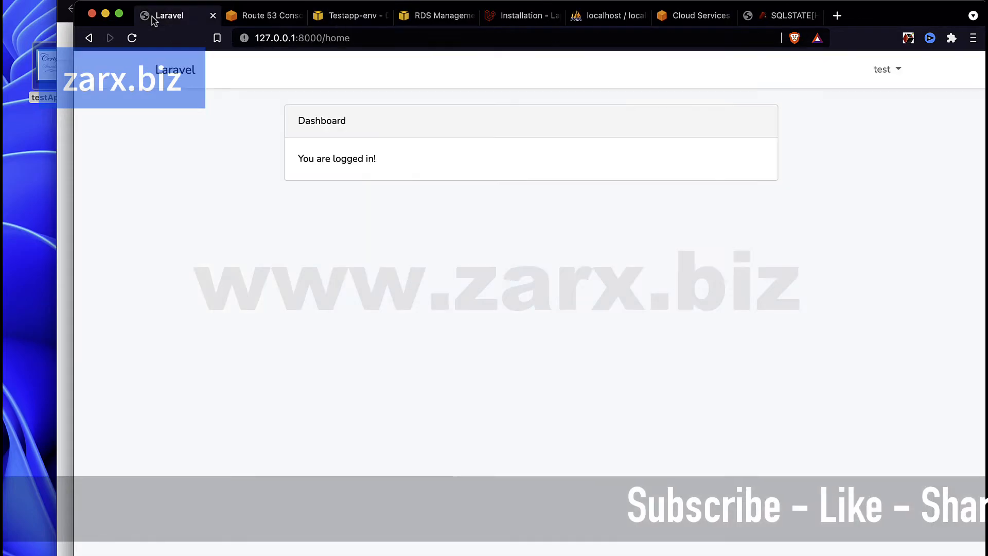
left_click(176, 16)
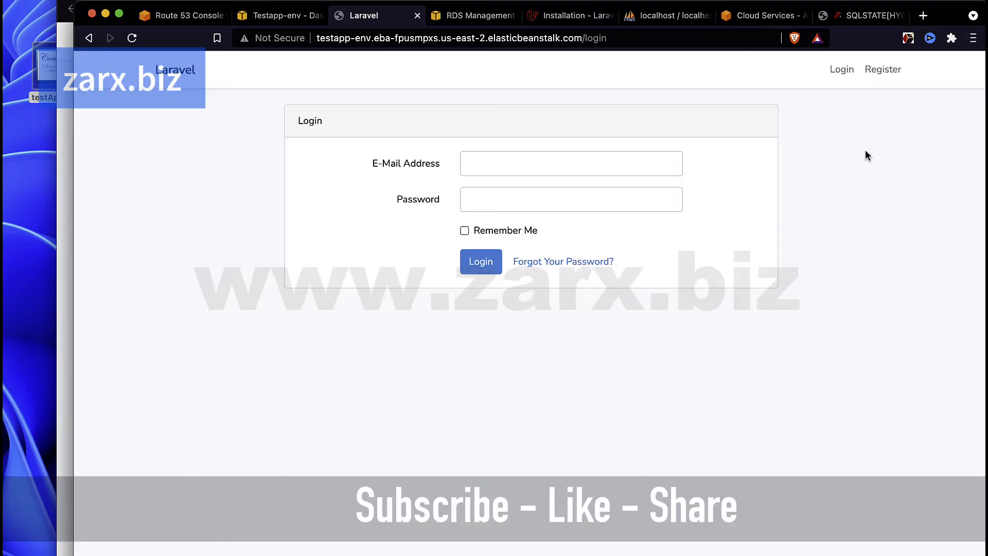
Log in as roger at the Elastic Beanstalk address and save the credentials in Brave.
left_click(570, 164)
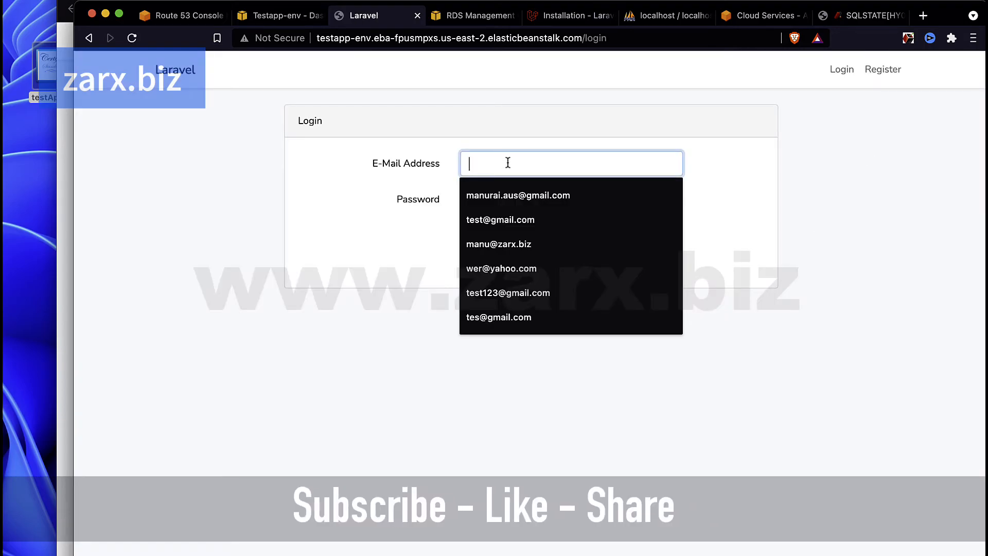
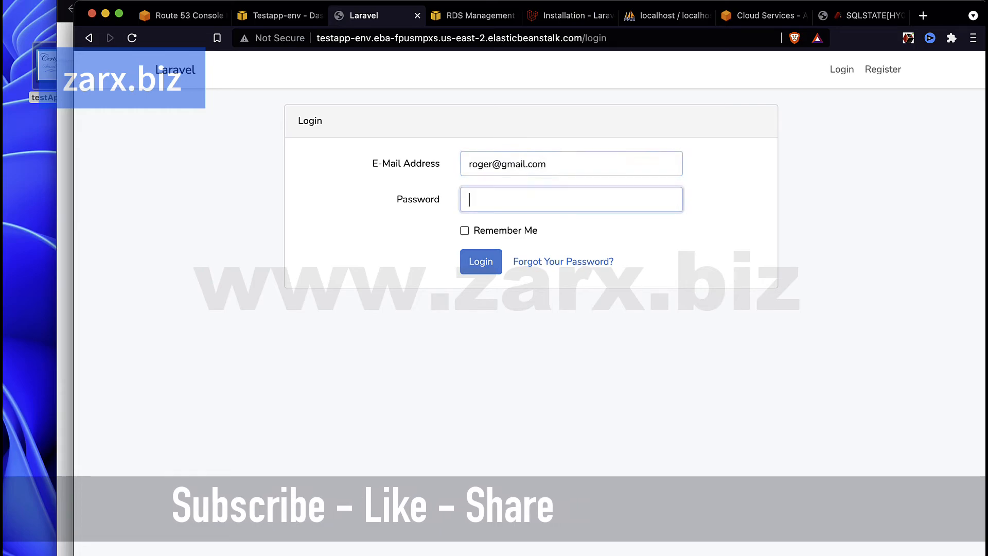
type("•••••")
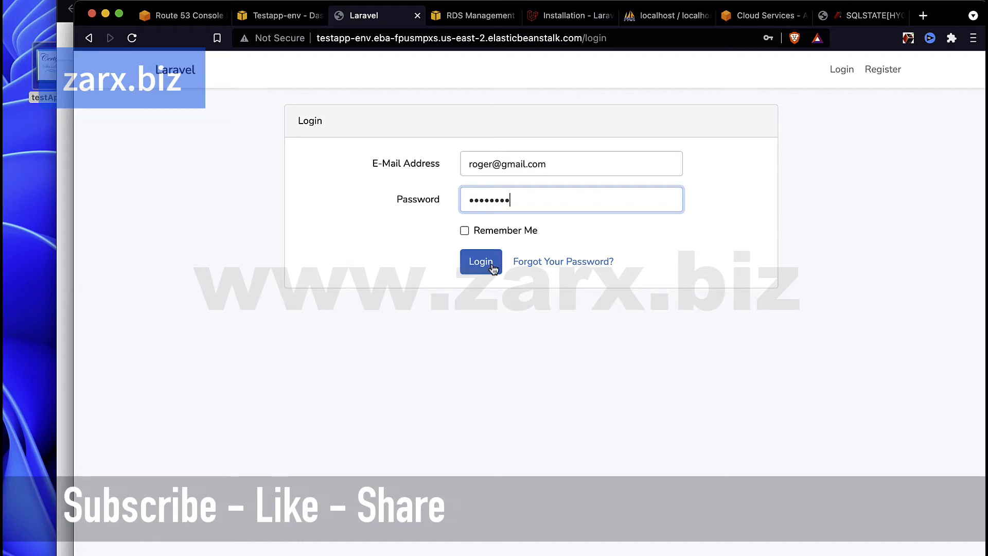
left_click(481, 261)
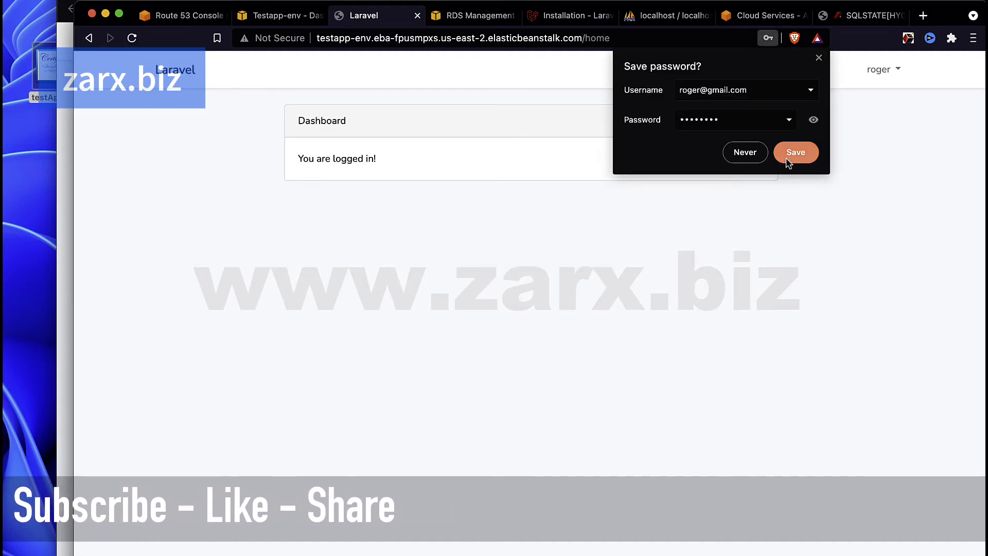
left_click(795, 152)
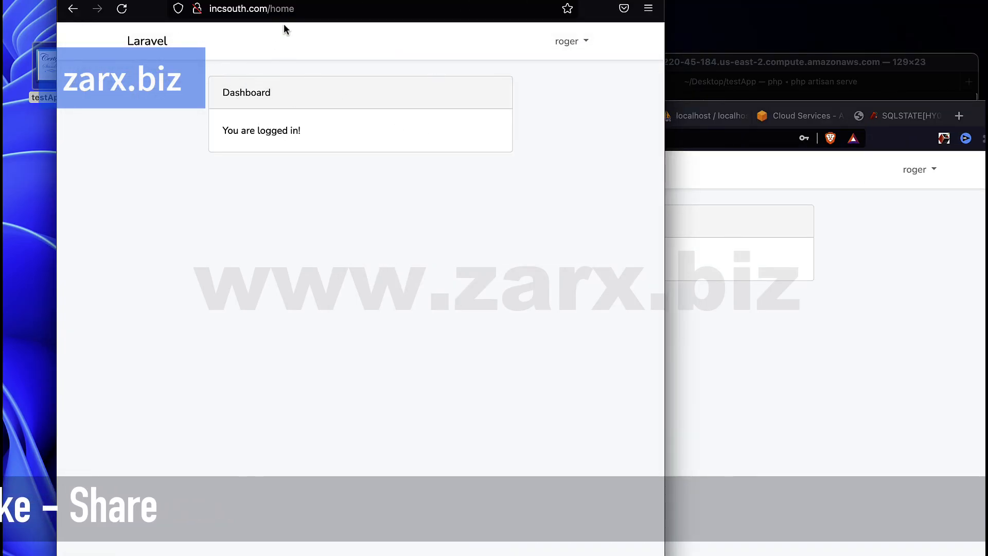
Compare the Beanstalk and incsouth.com dashboards, then navigate to the zarx.biz homepage.
left_click(232, 10)
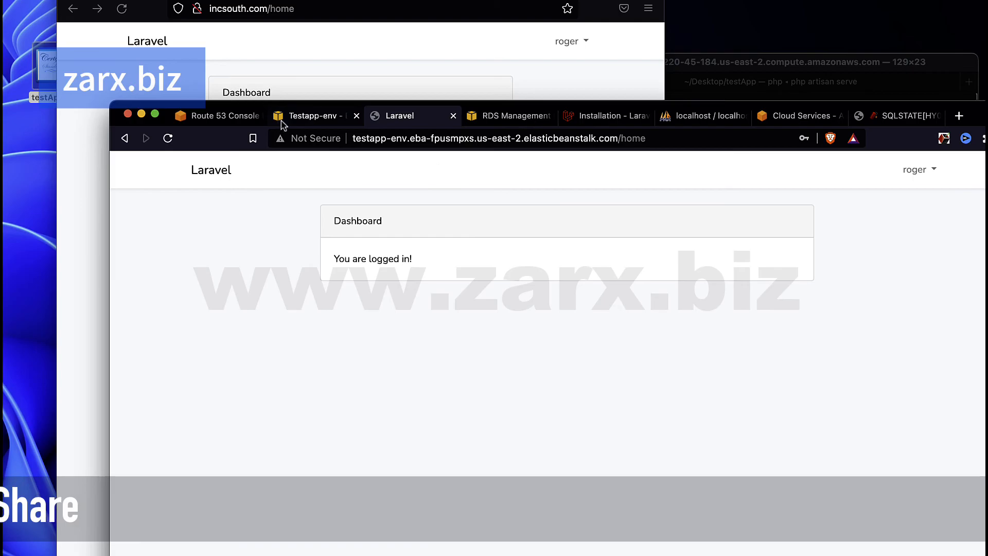
left_click(311, 115)
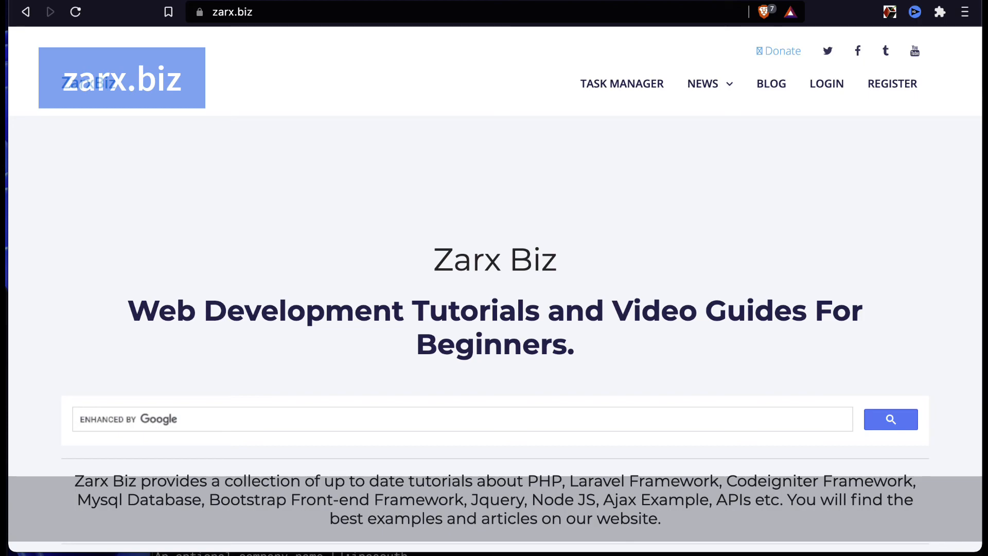
mouse_move(805, 150)
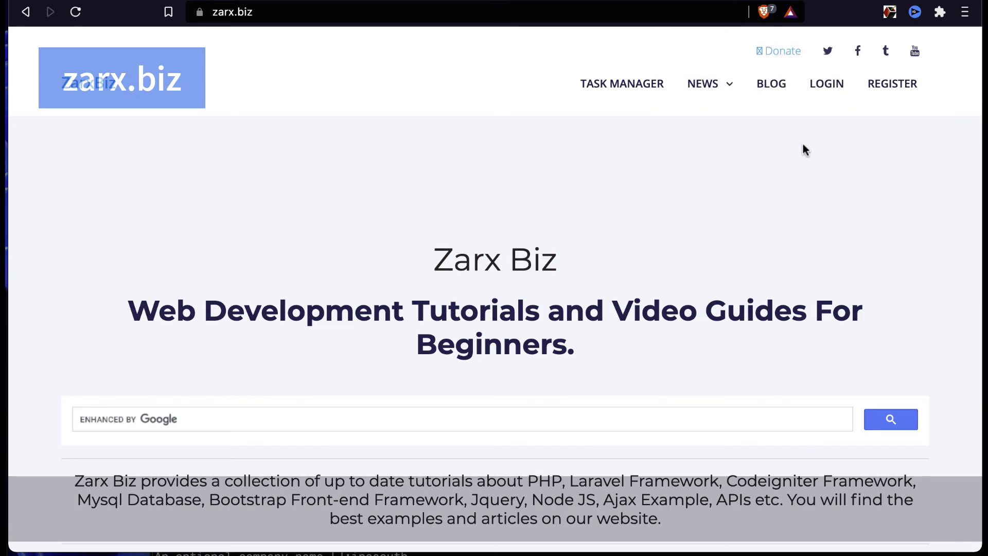